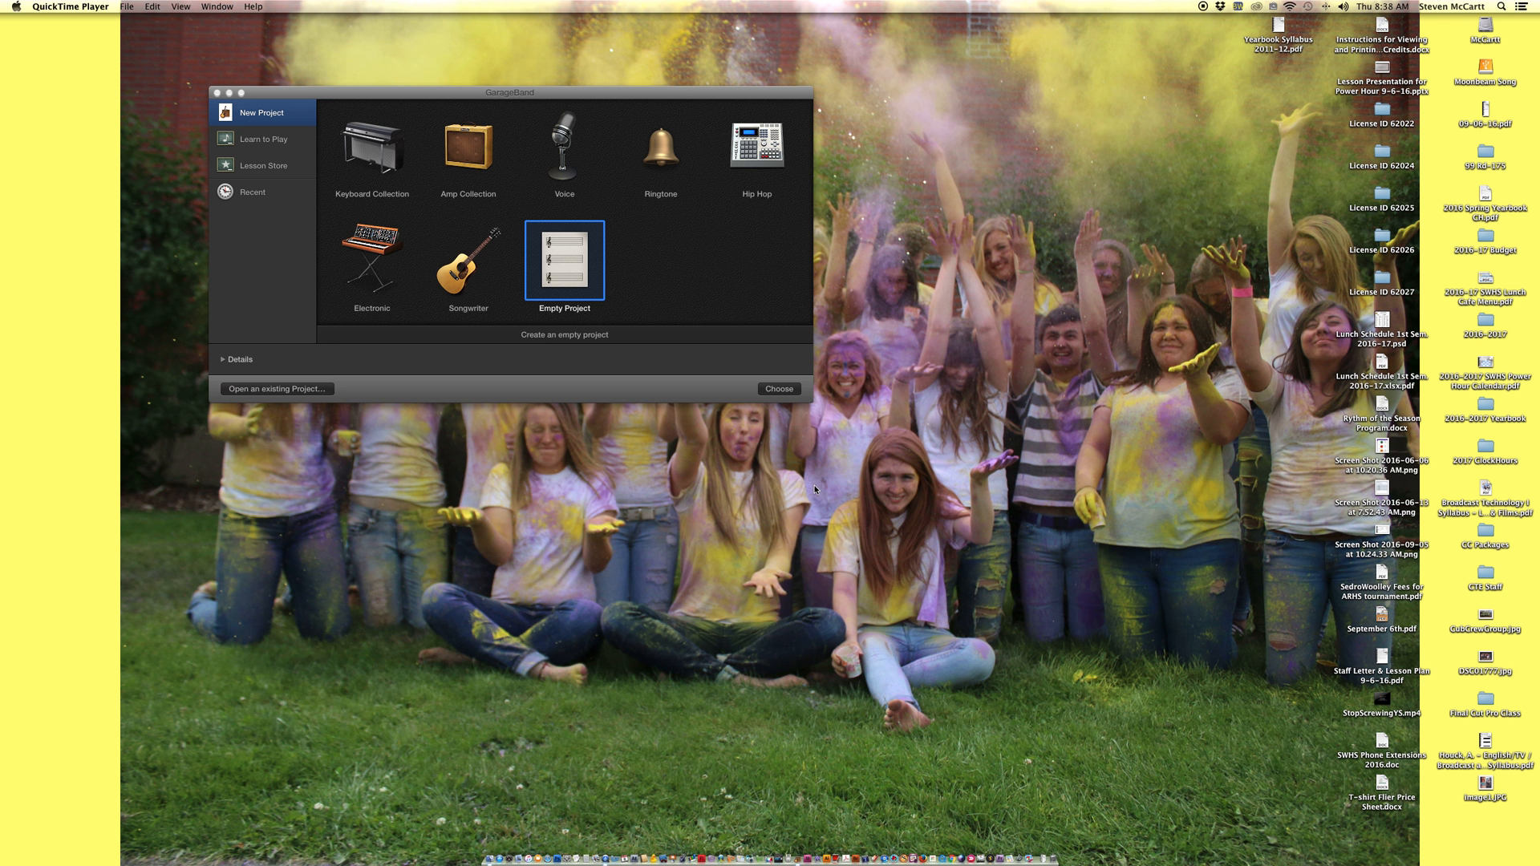
mouse_move(687, 191)
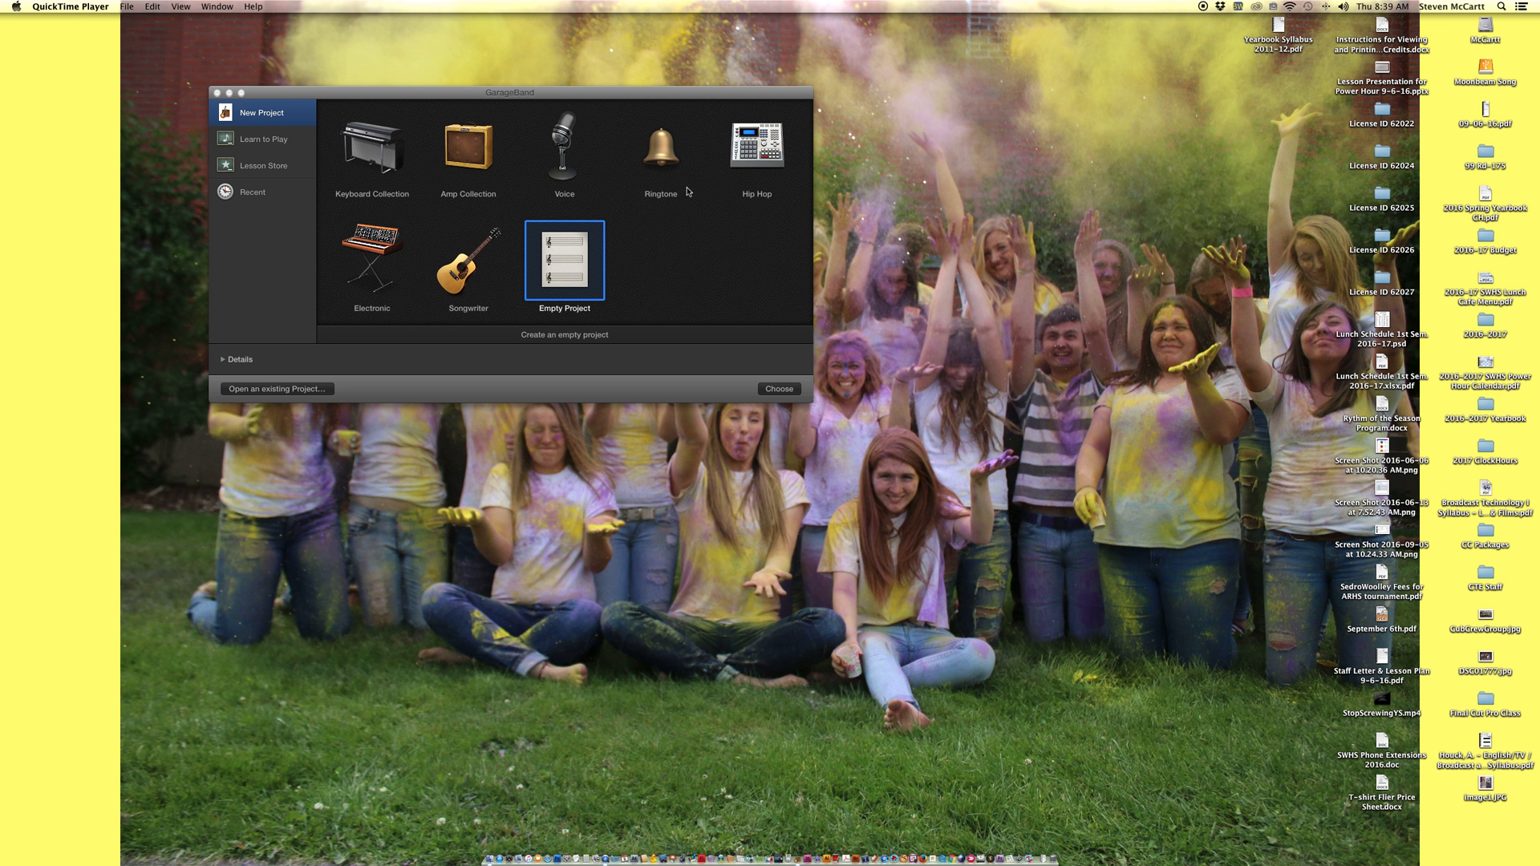
mouse_move(692, 225)
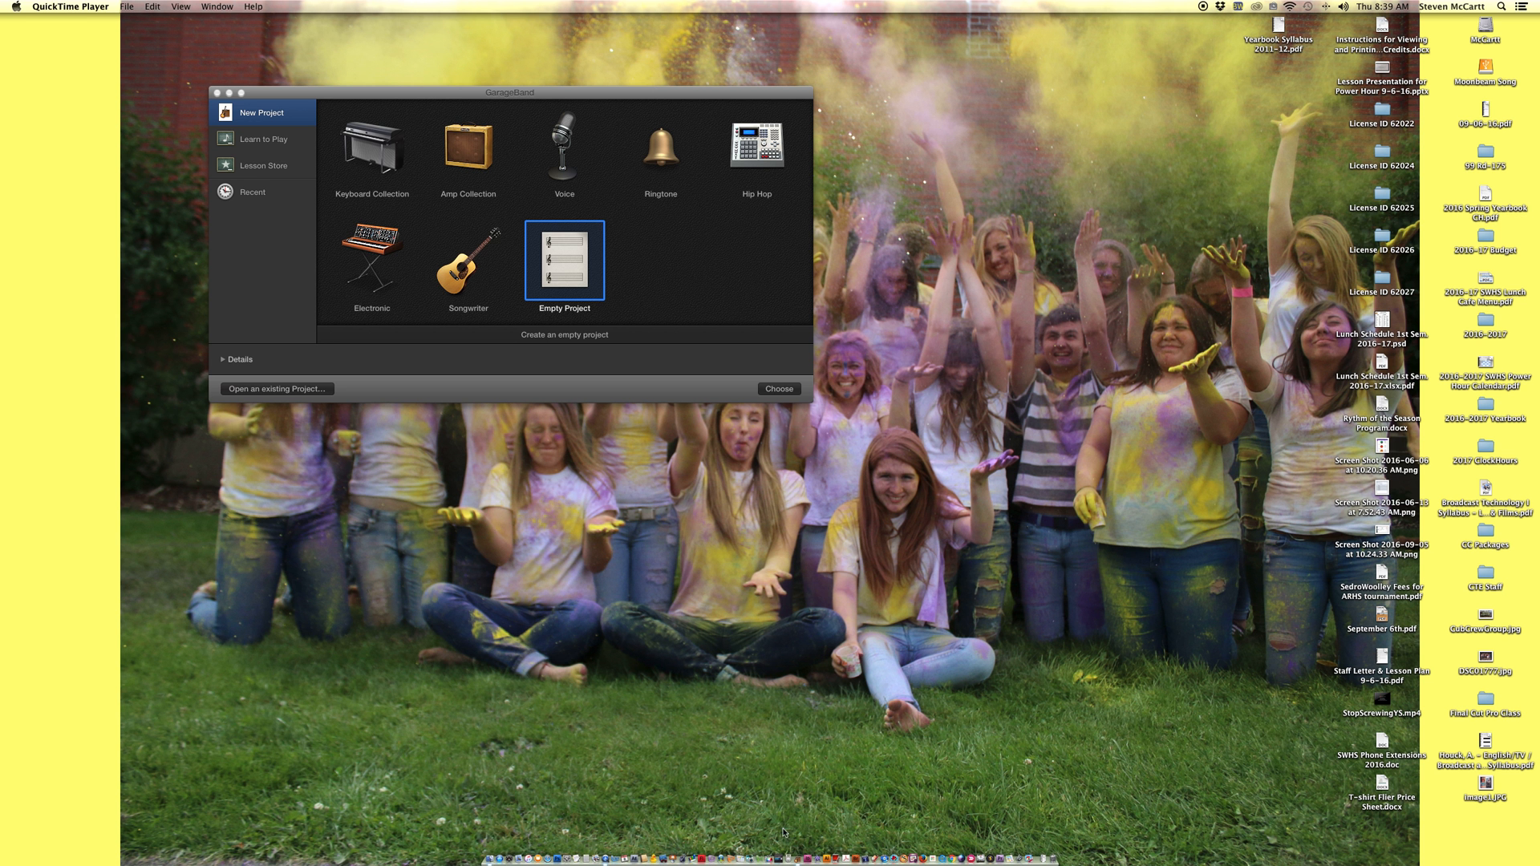
mouse_move(162, 40)
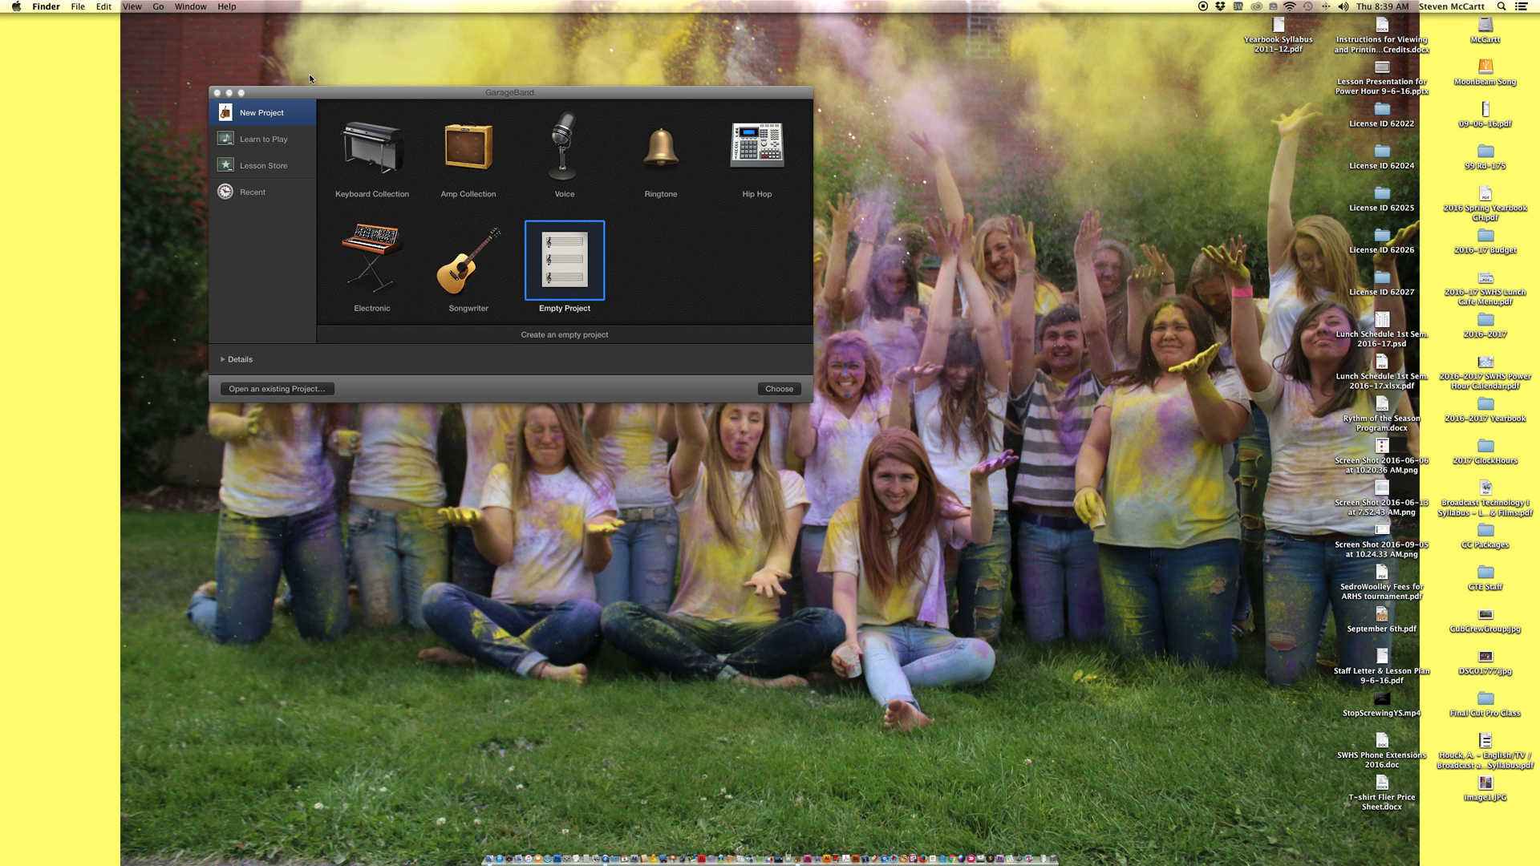
Open the Applications folder in Finder and select GarageBand.app
click(158, 5)
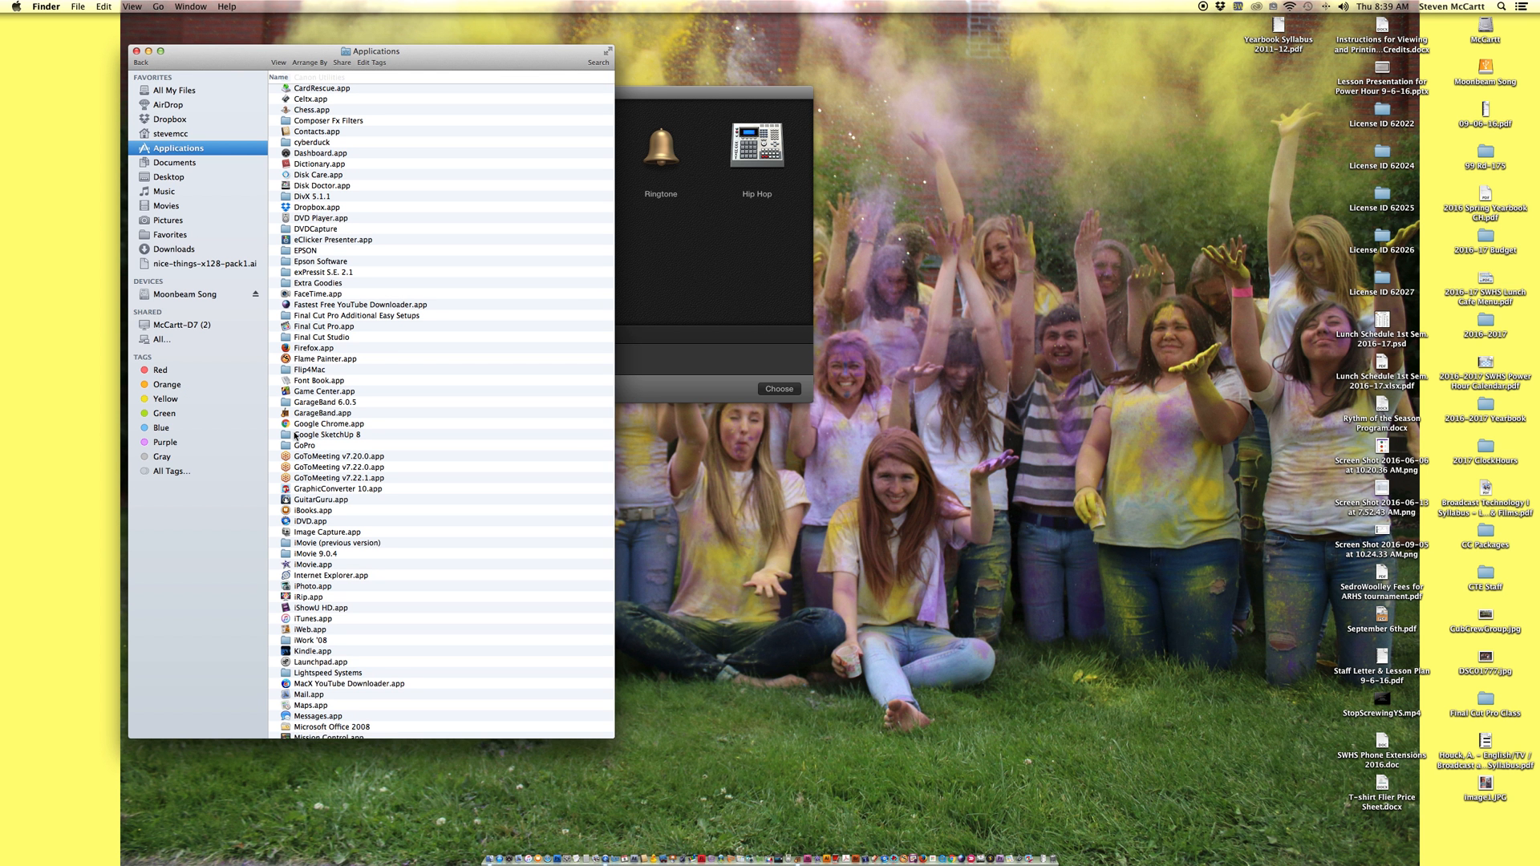
click(324, 412)
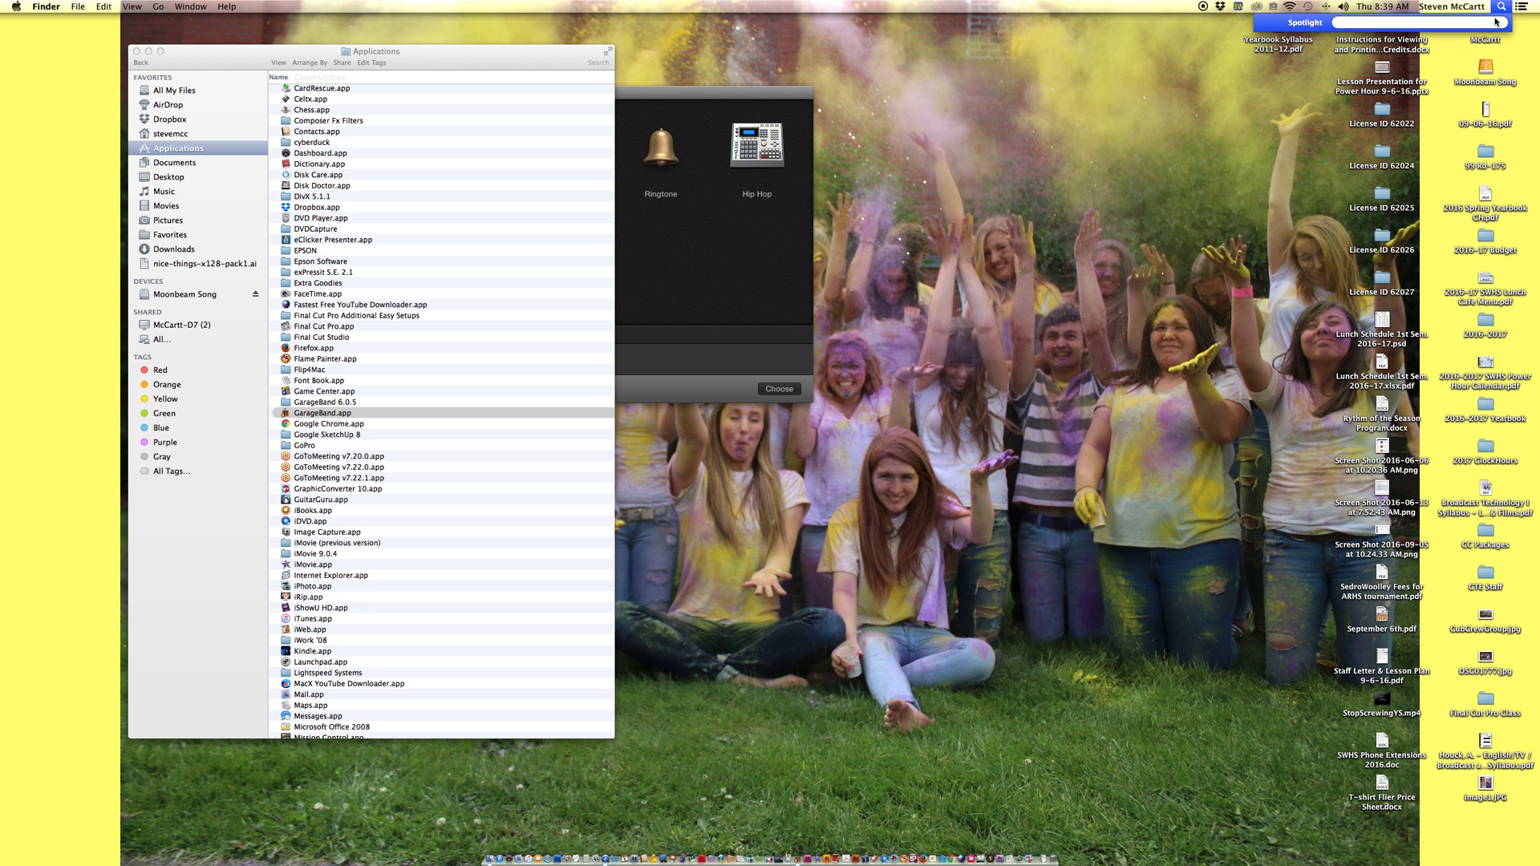
Search Spotlight for 'gara' and launch GarageBand from the Top Hit
text(garag)
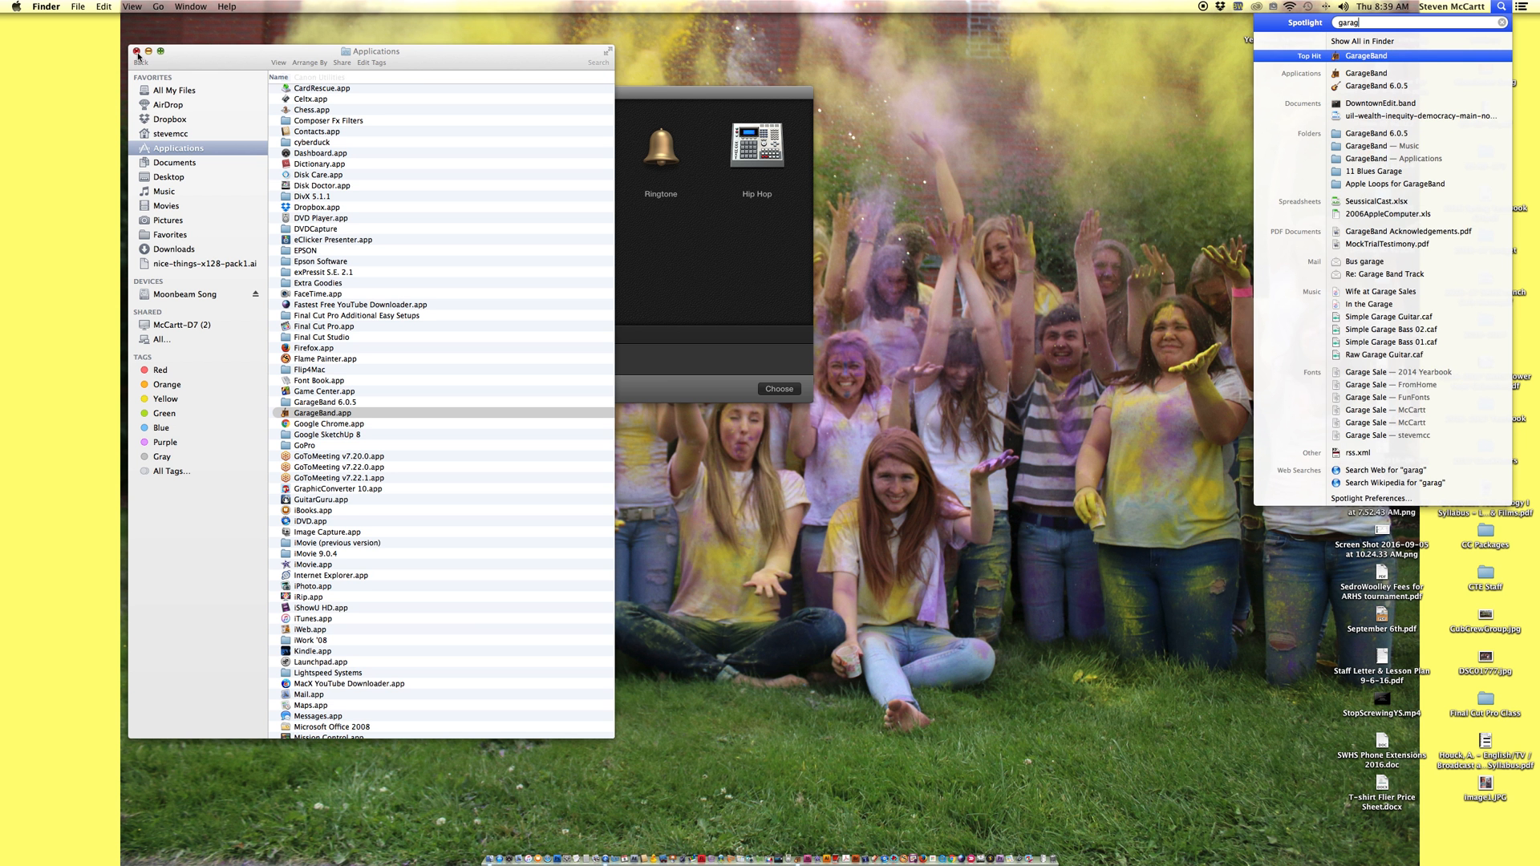
click(1366, 55)
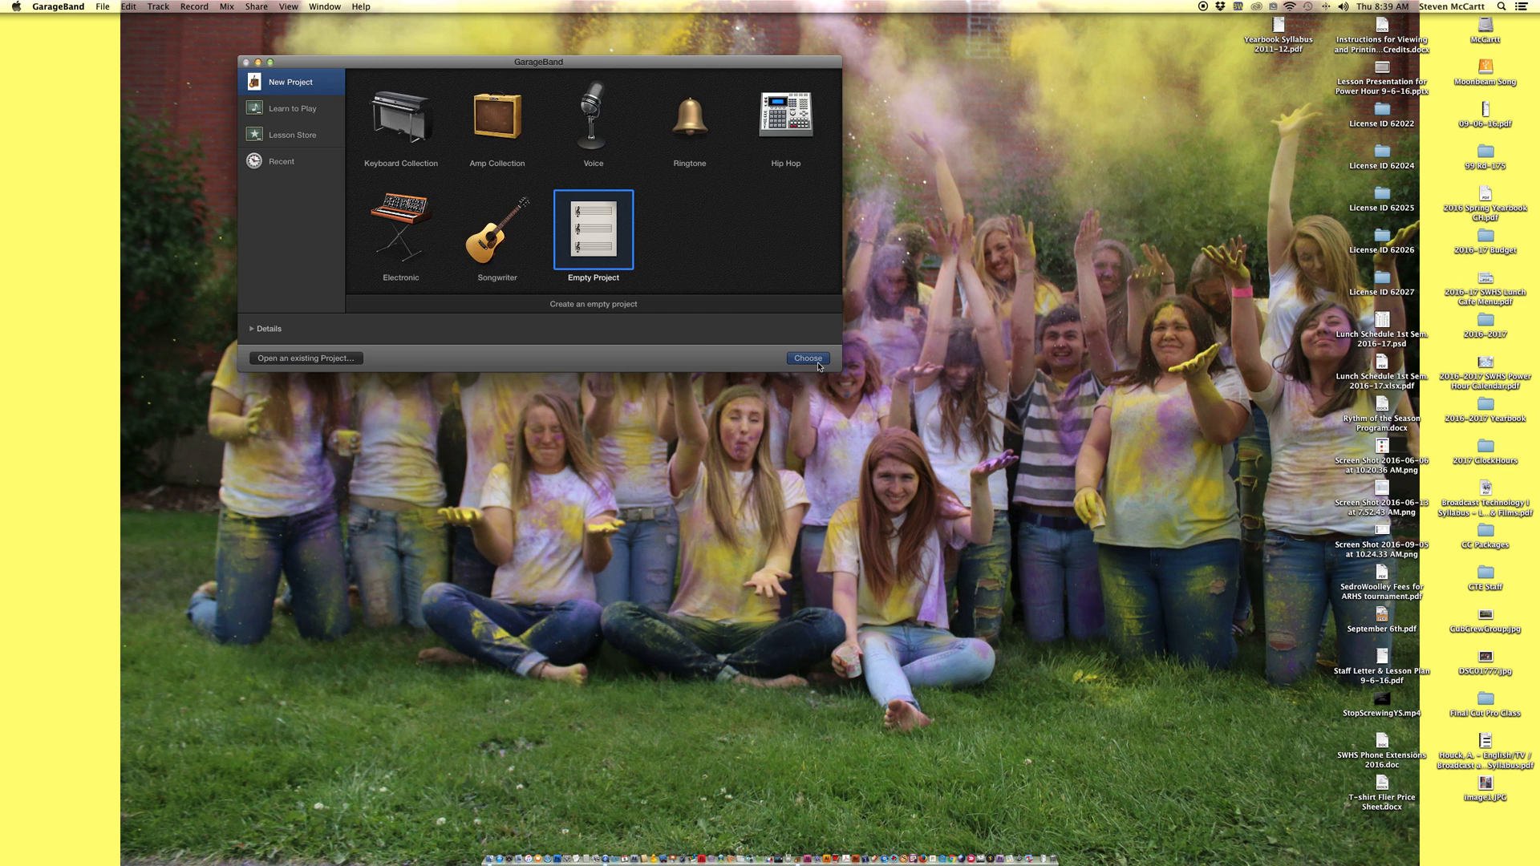
Create an Empty Project with one microphone Audio track, Audio 1
click(808, 358)
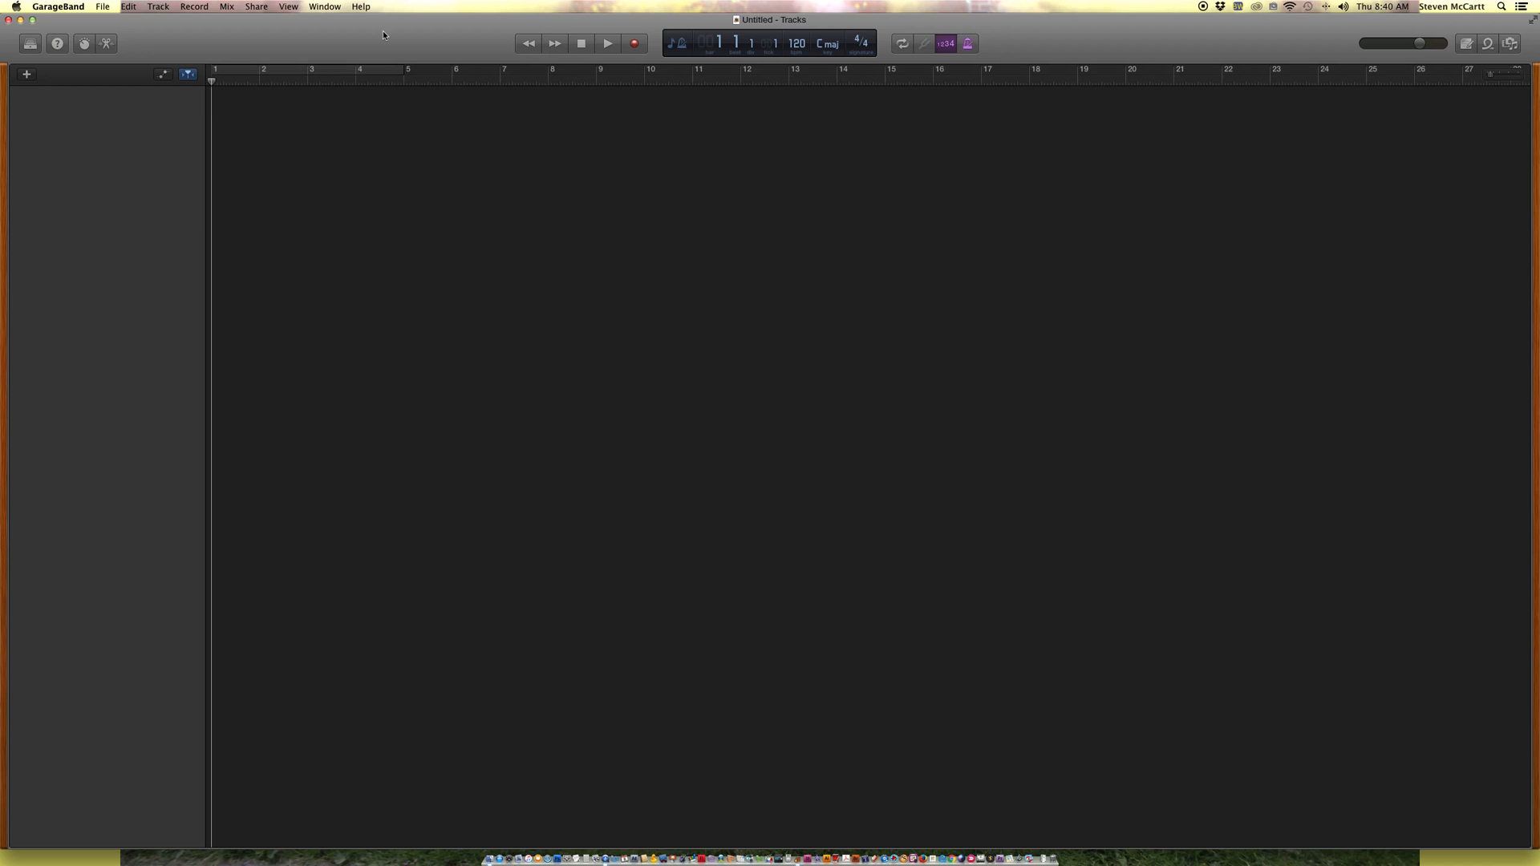
click(27, 74)
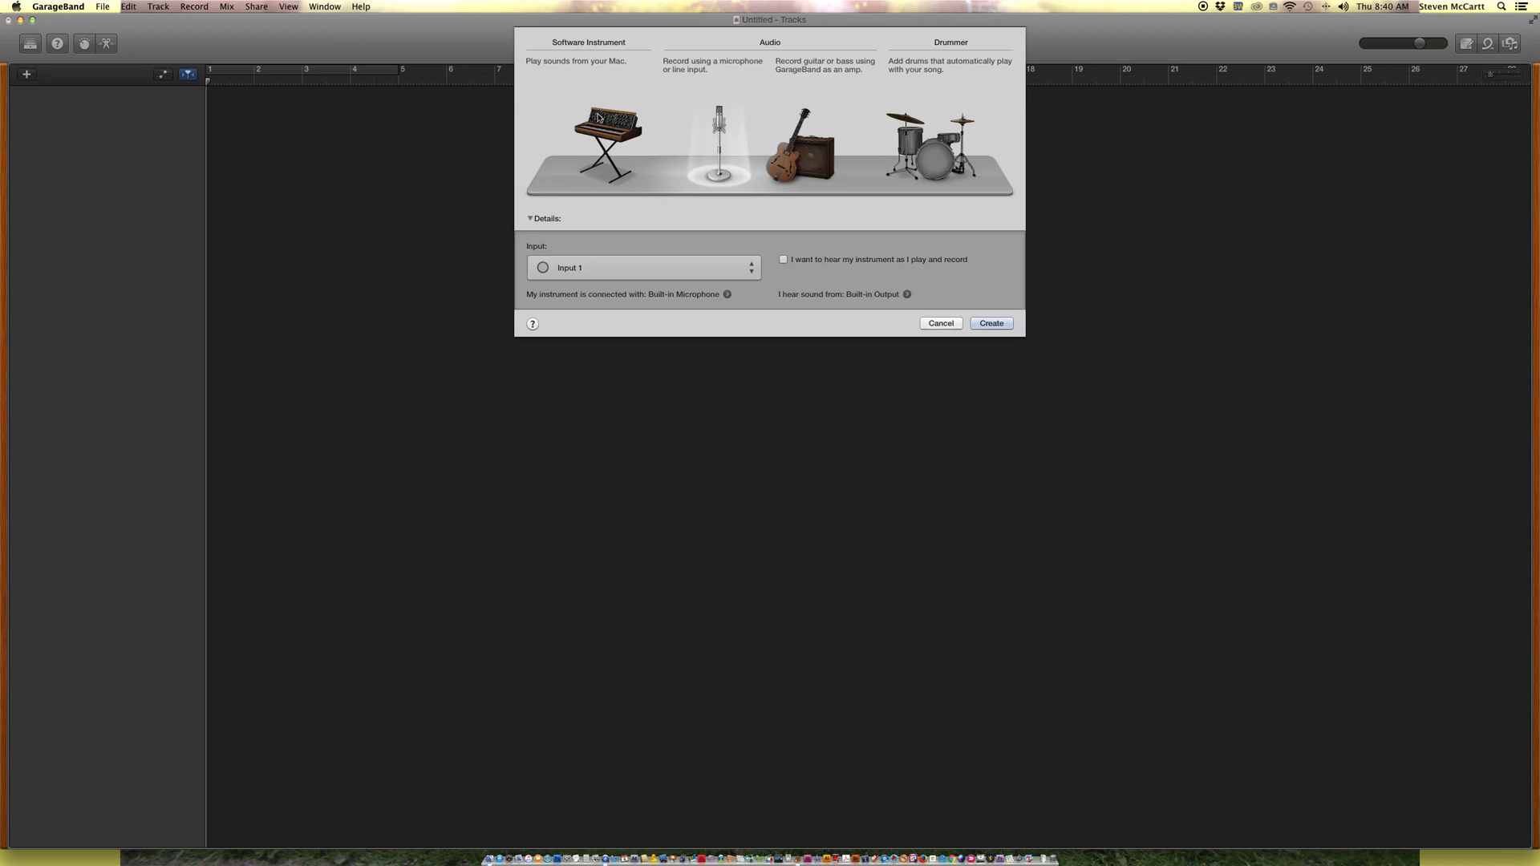
mouse_move(917, 84)
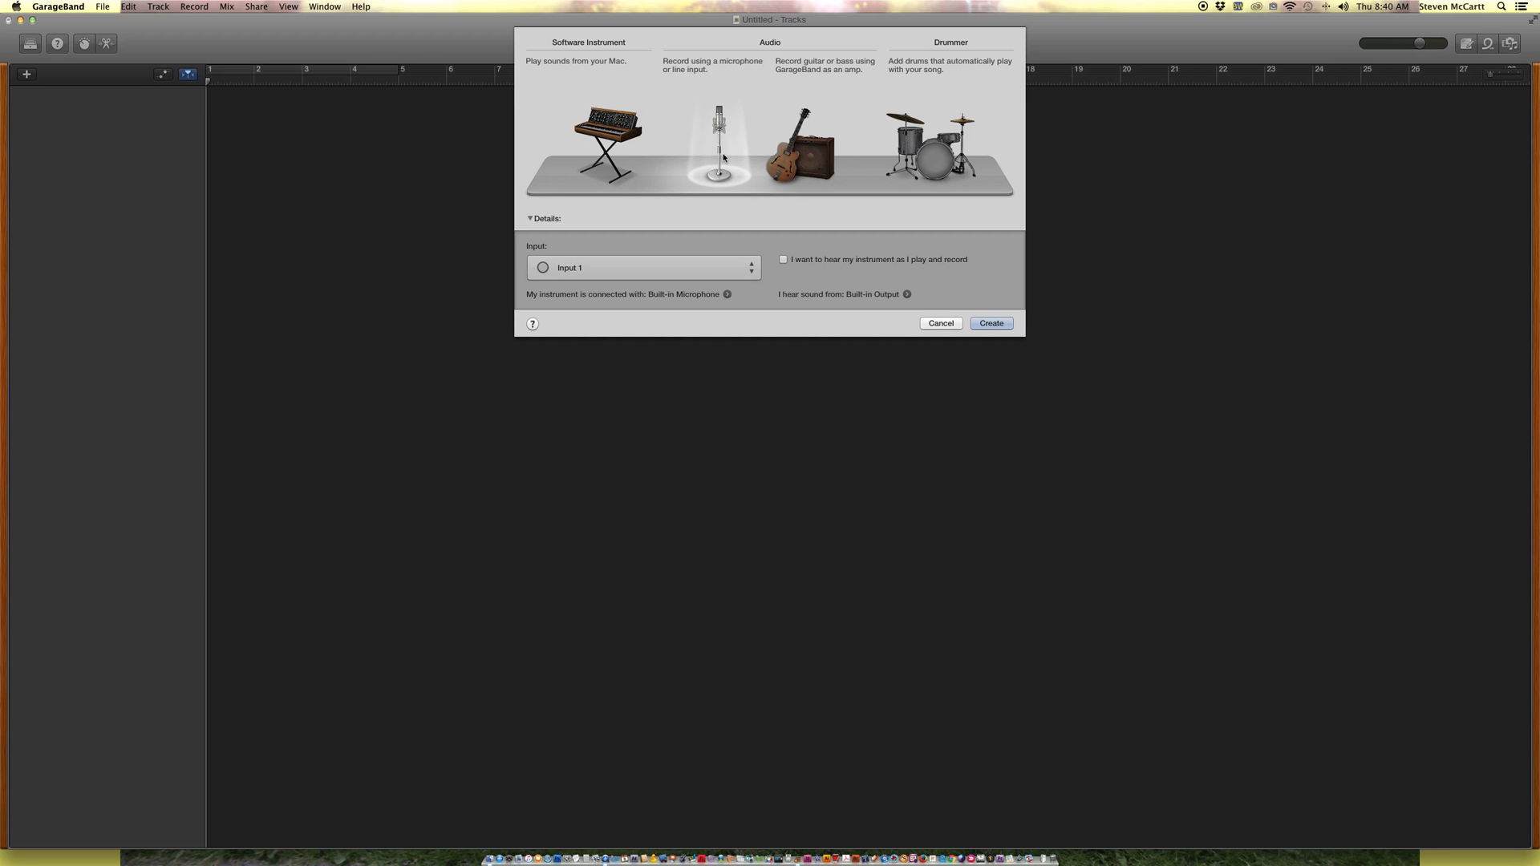
mouse_move(727, 143)
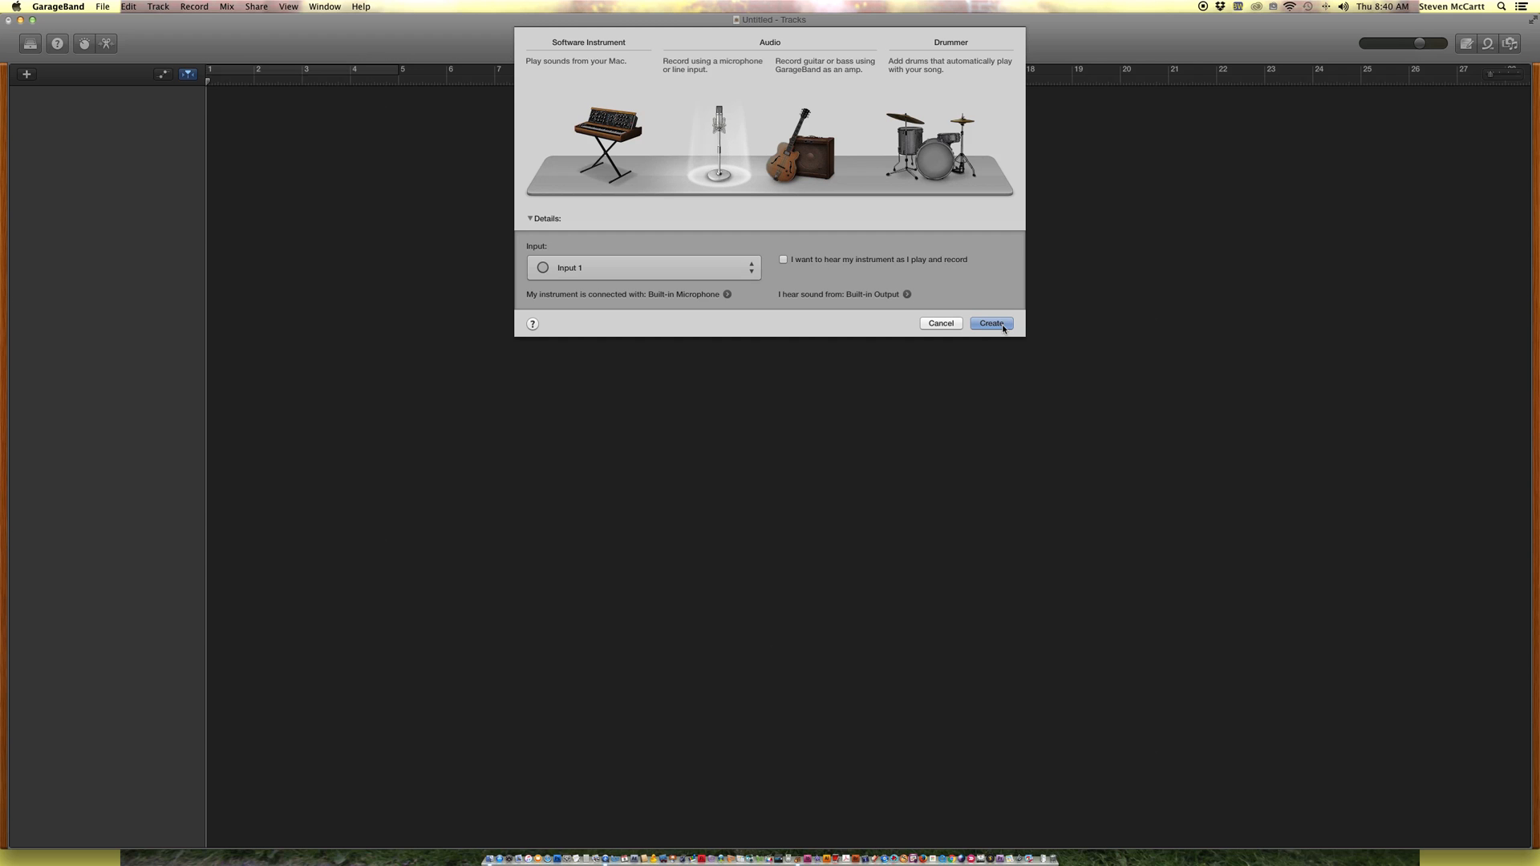
click(990, 323)
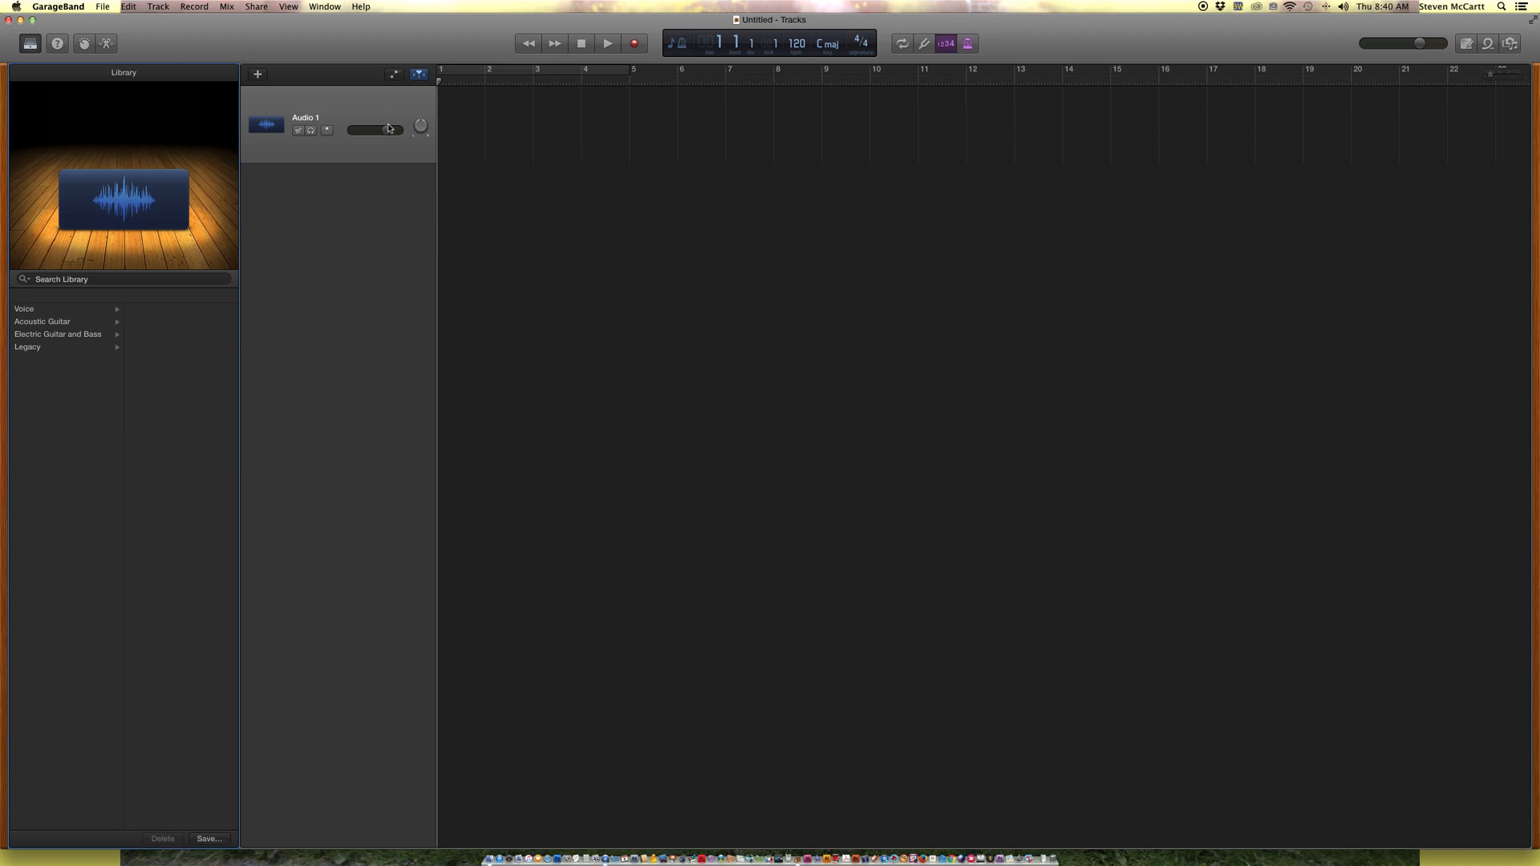
drag(354, 128, 388, 129)
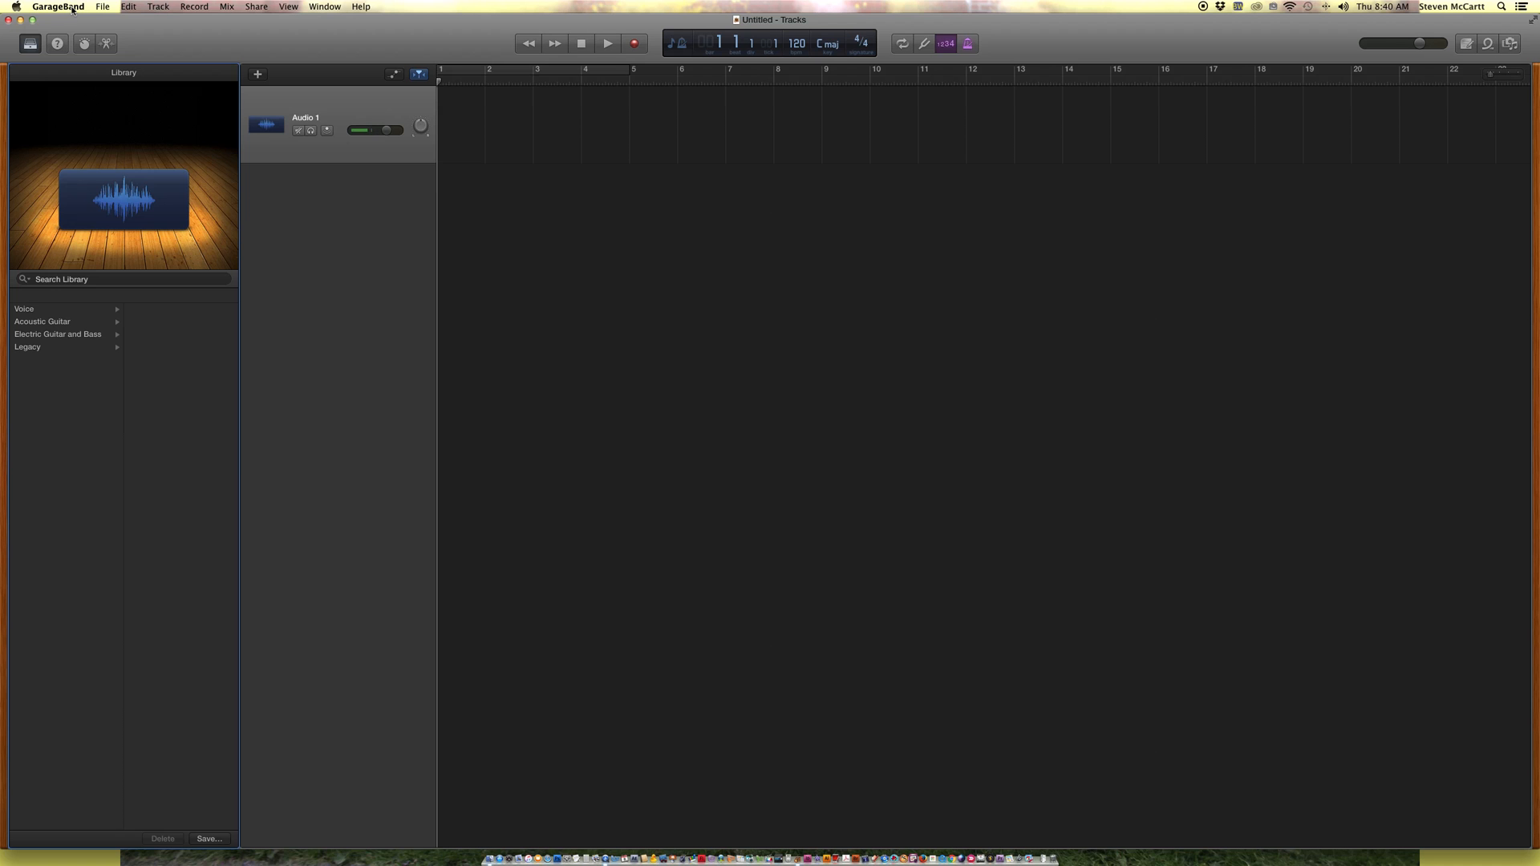
In Audio/MIDI preferences, set output to Built-in Output and input to Built-in Microphone
click(56, 6)
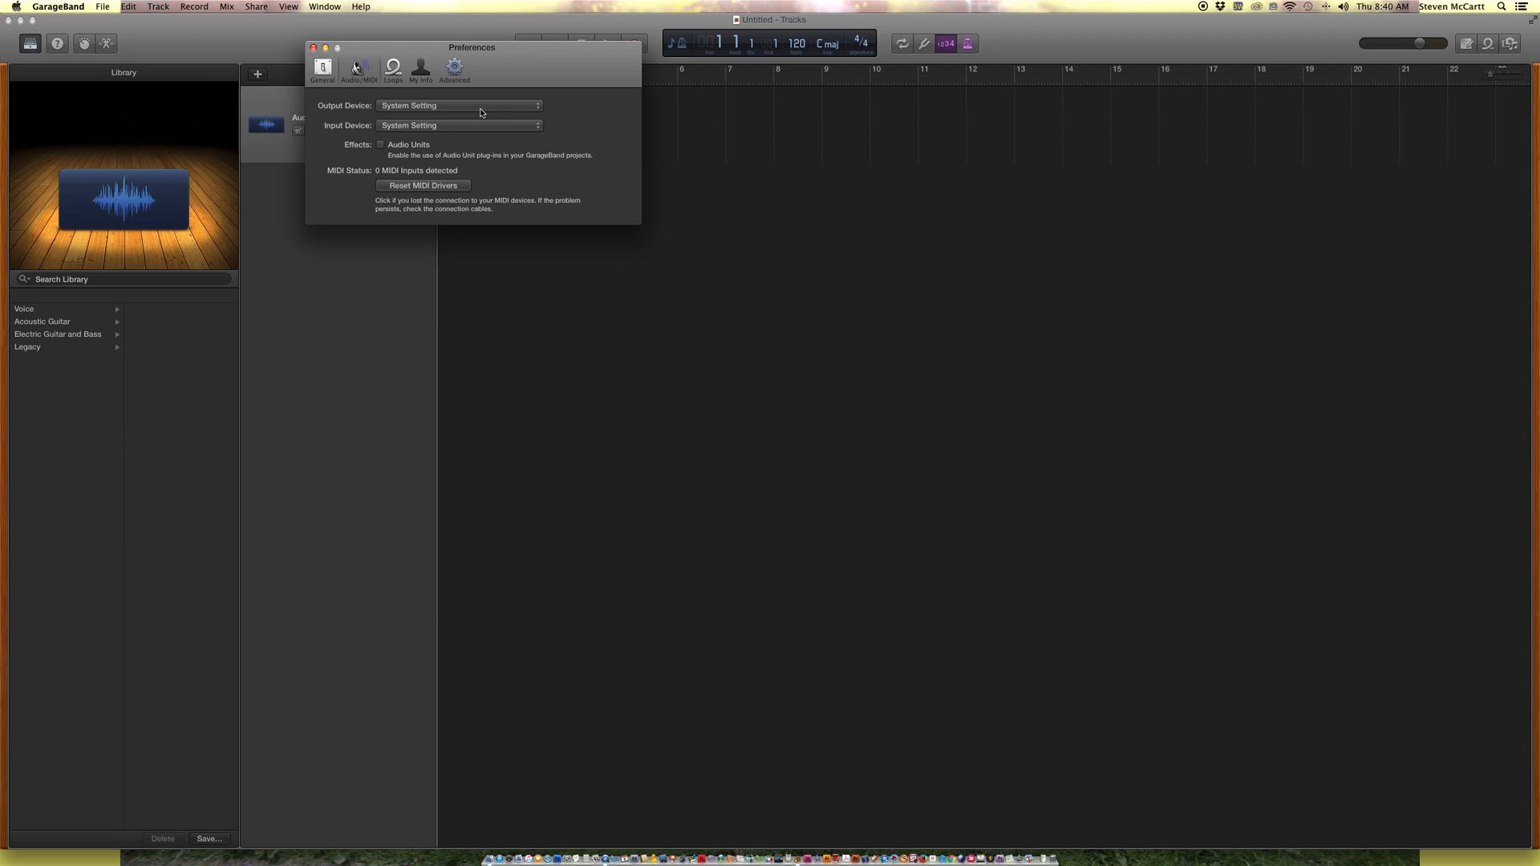
mouse_move(468, 122)
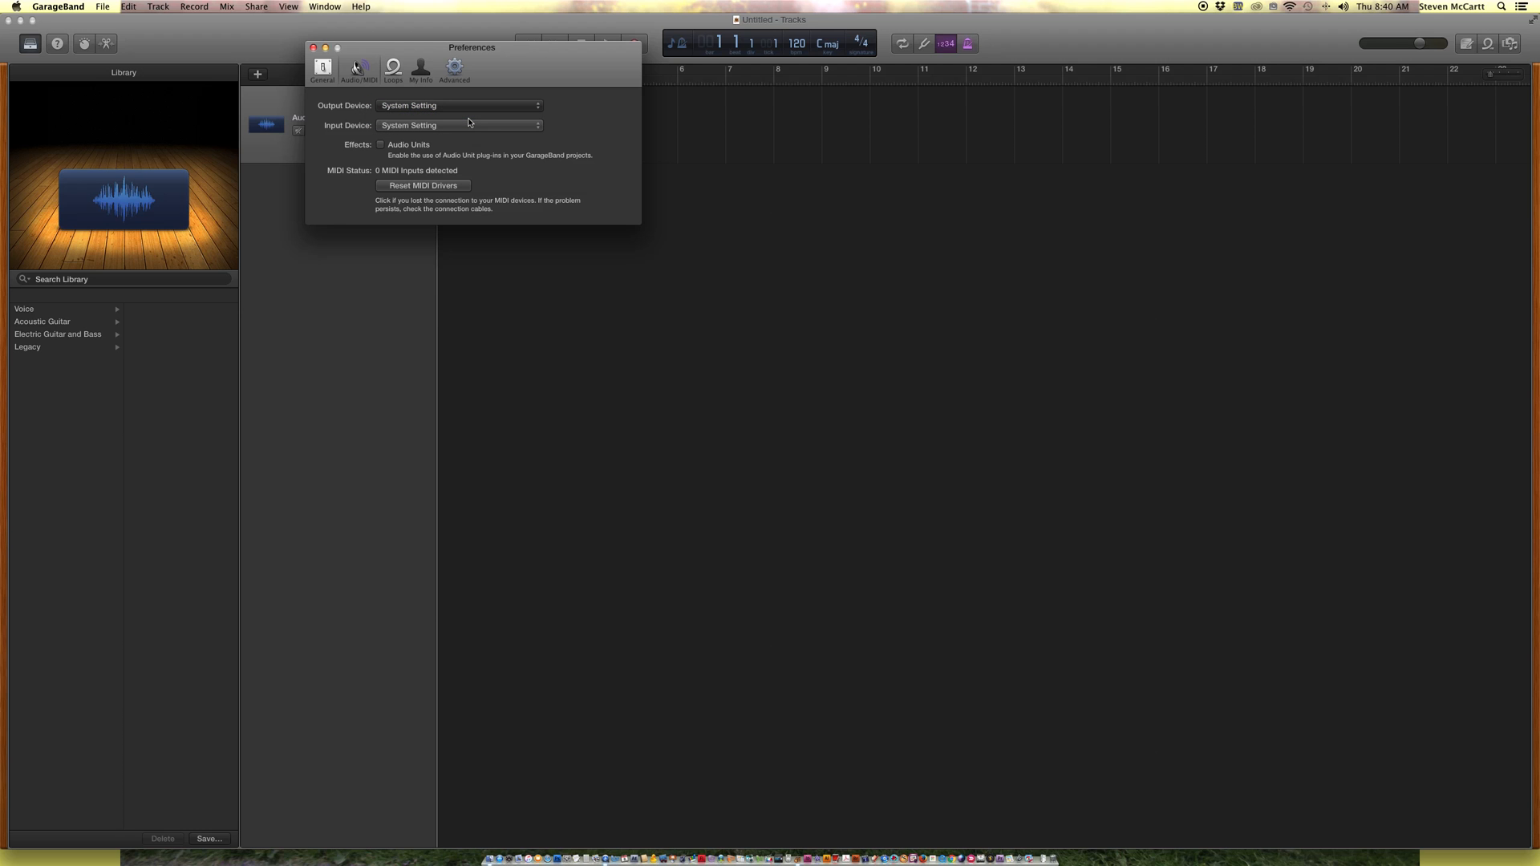
click(458, 105)
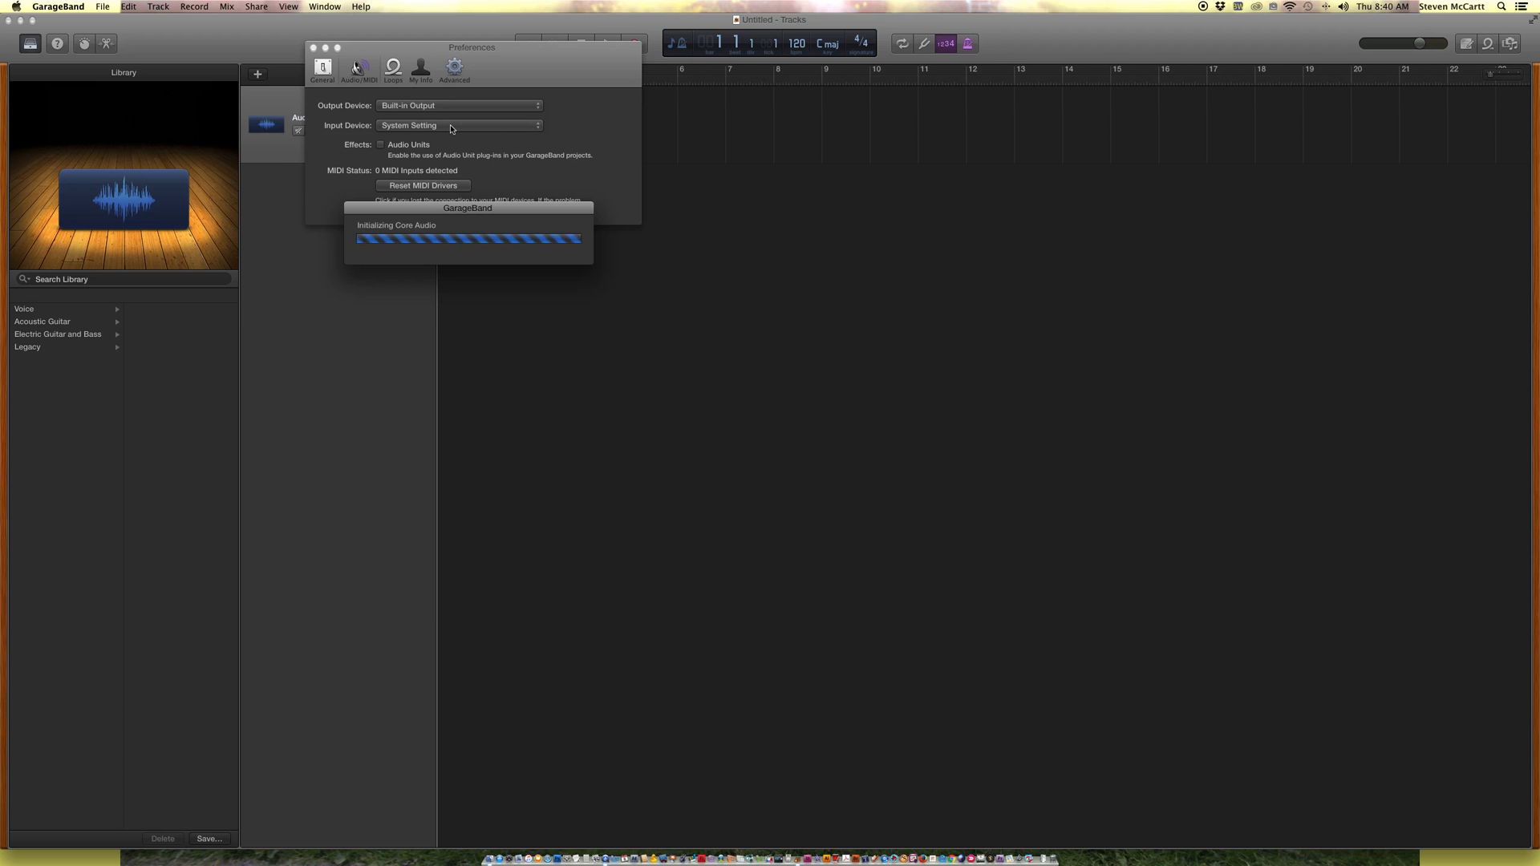
click(456, 125)
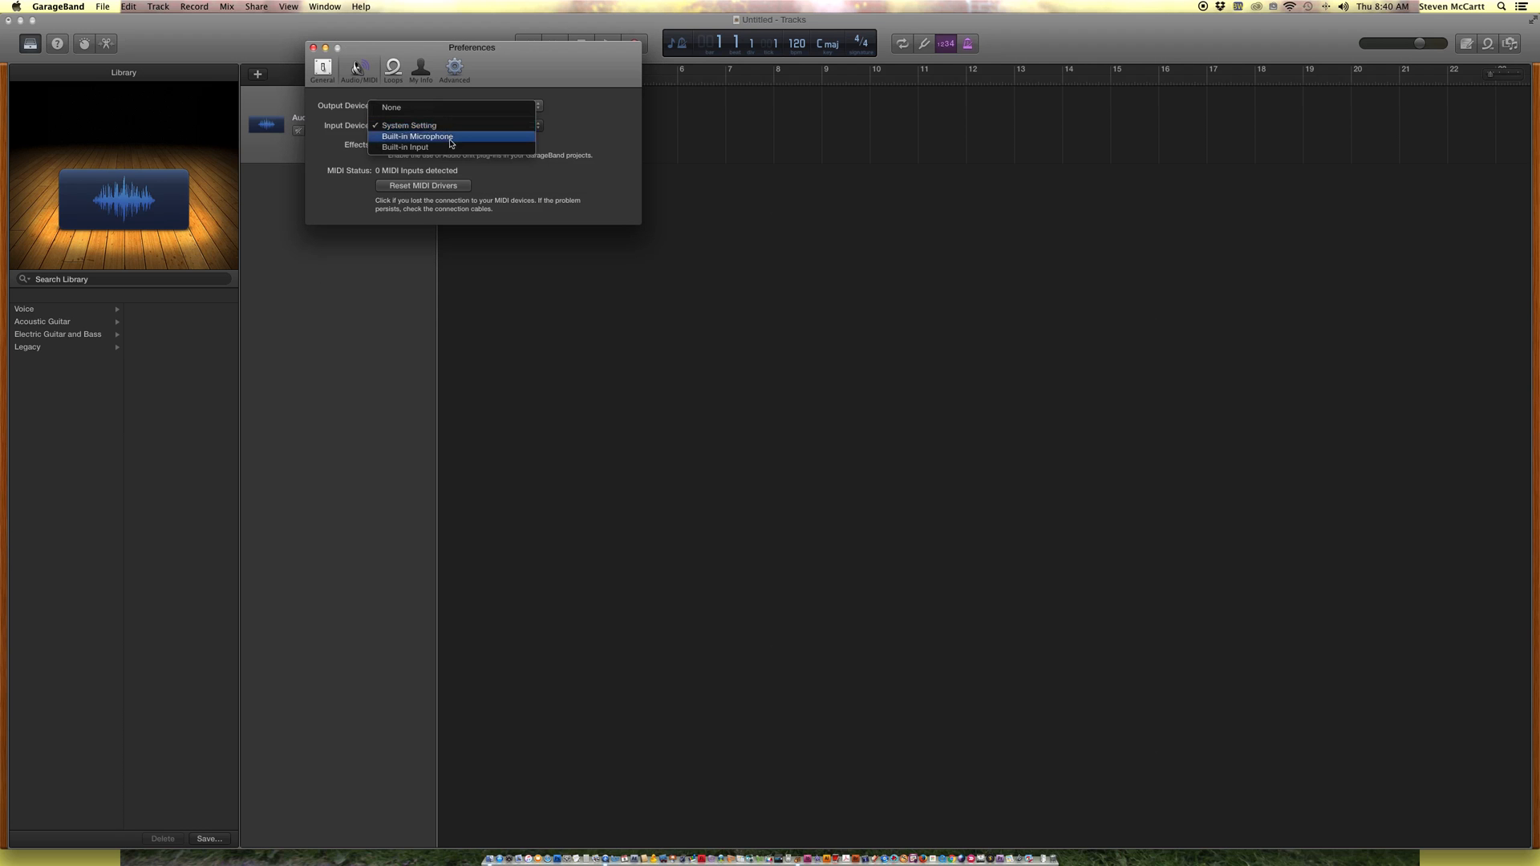
click(417, 136)
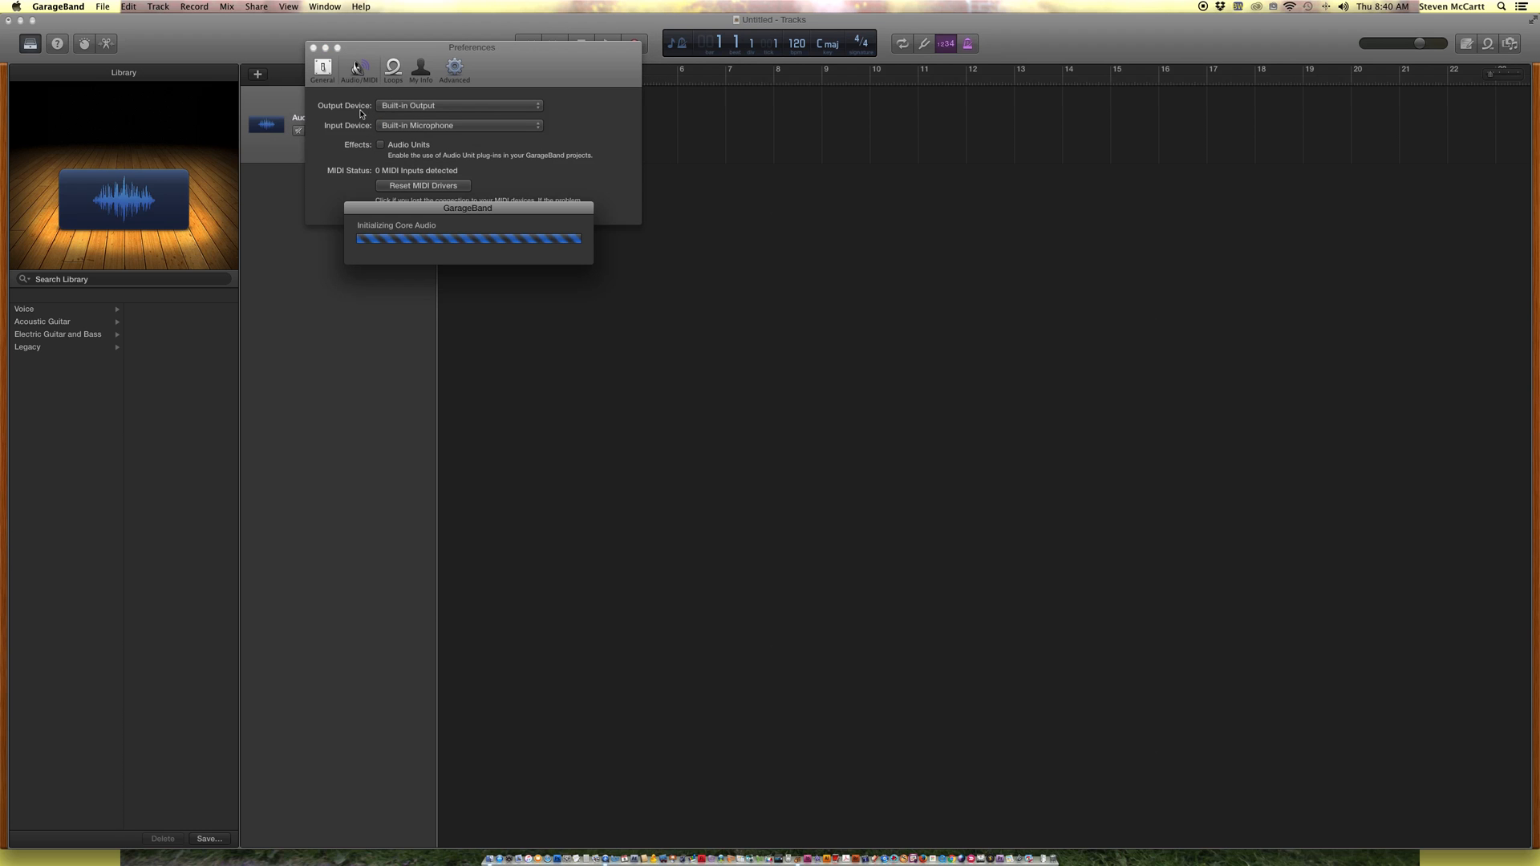
mouse_move(351, 131)
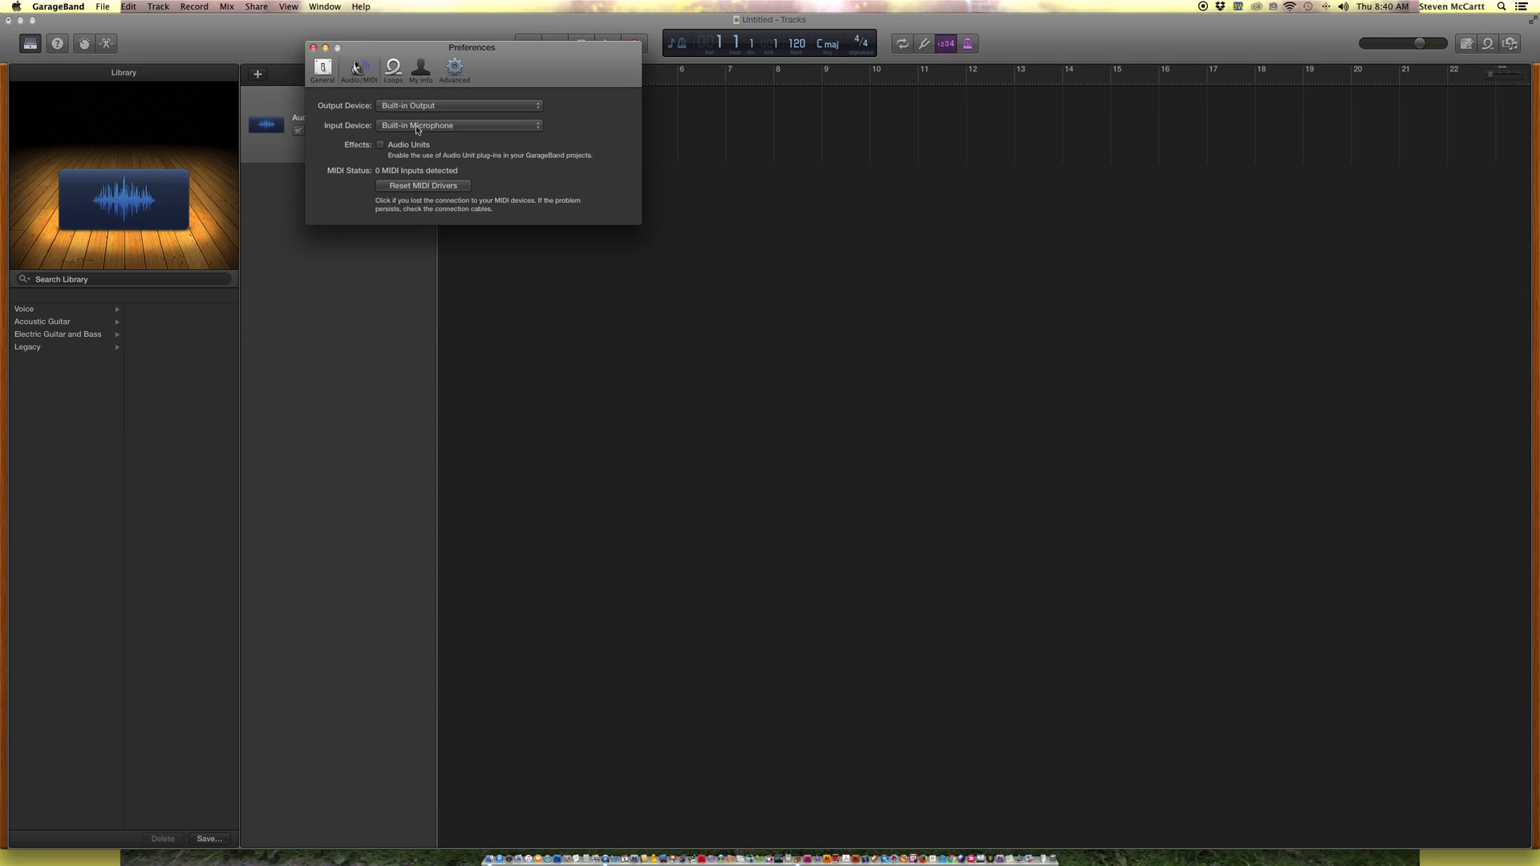
Confirm Built-in Microphone as input and Built-in Output as output
click(456, 125)
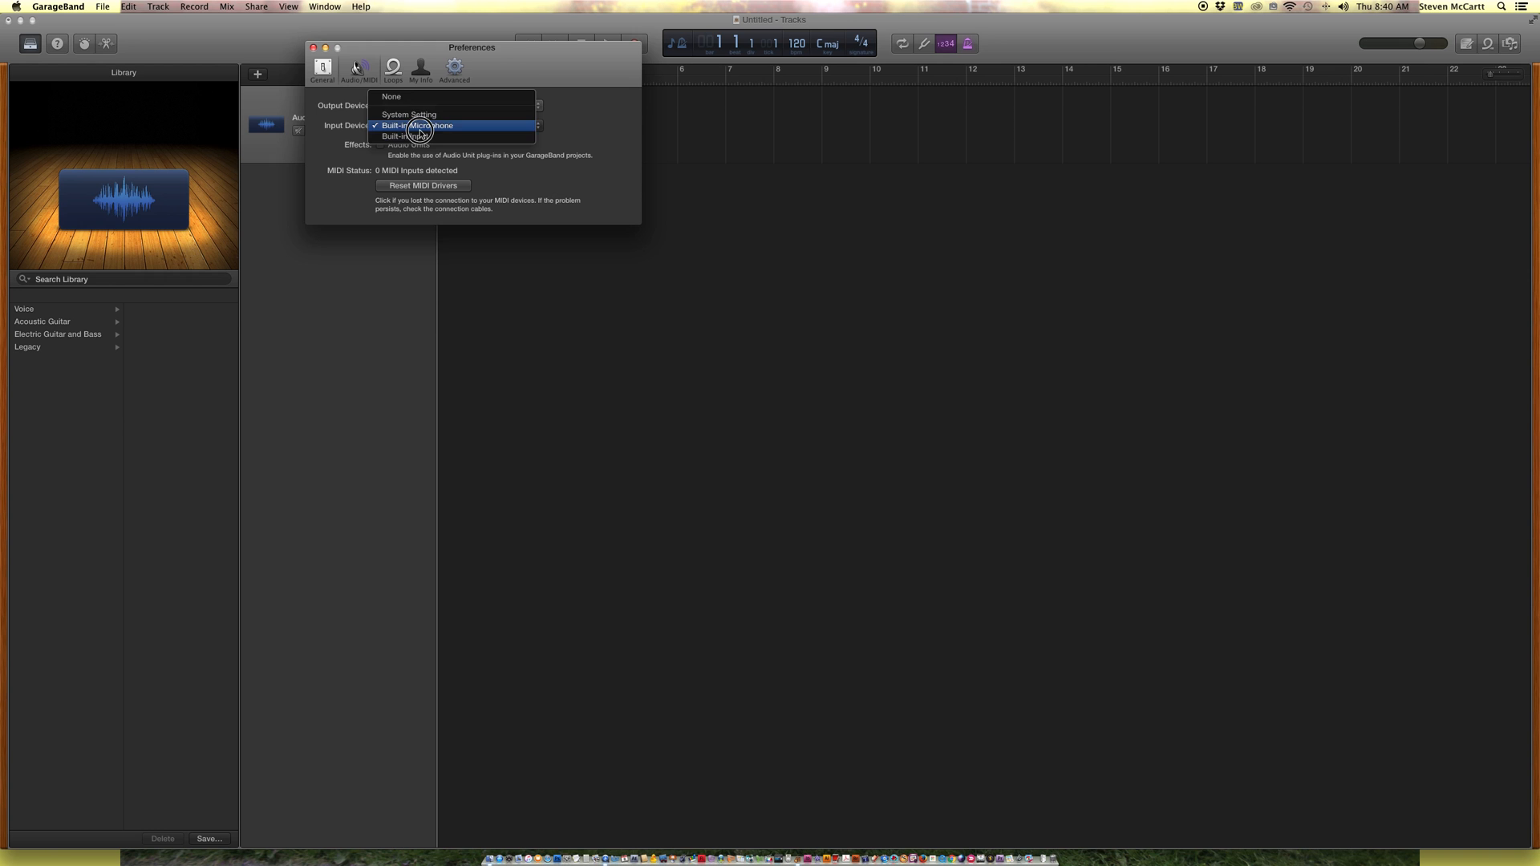
click(419, 125)
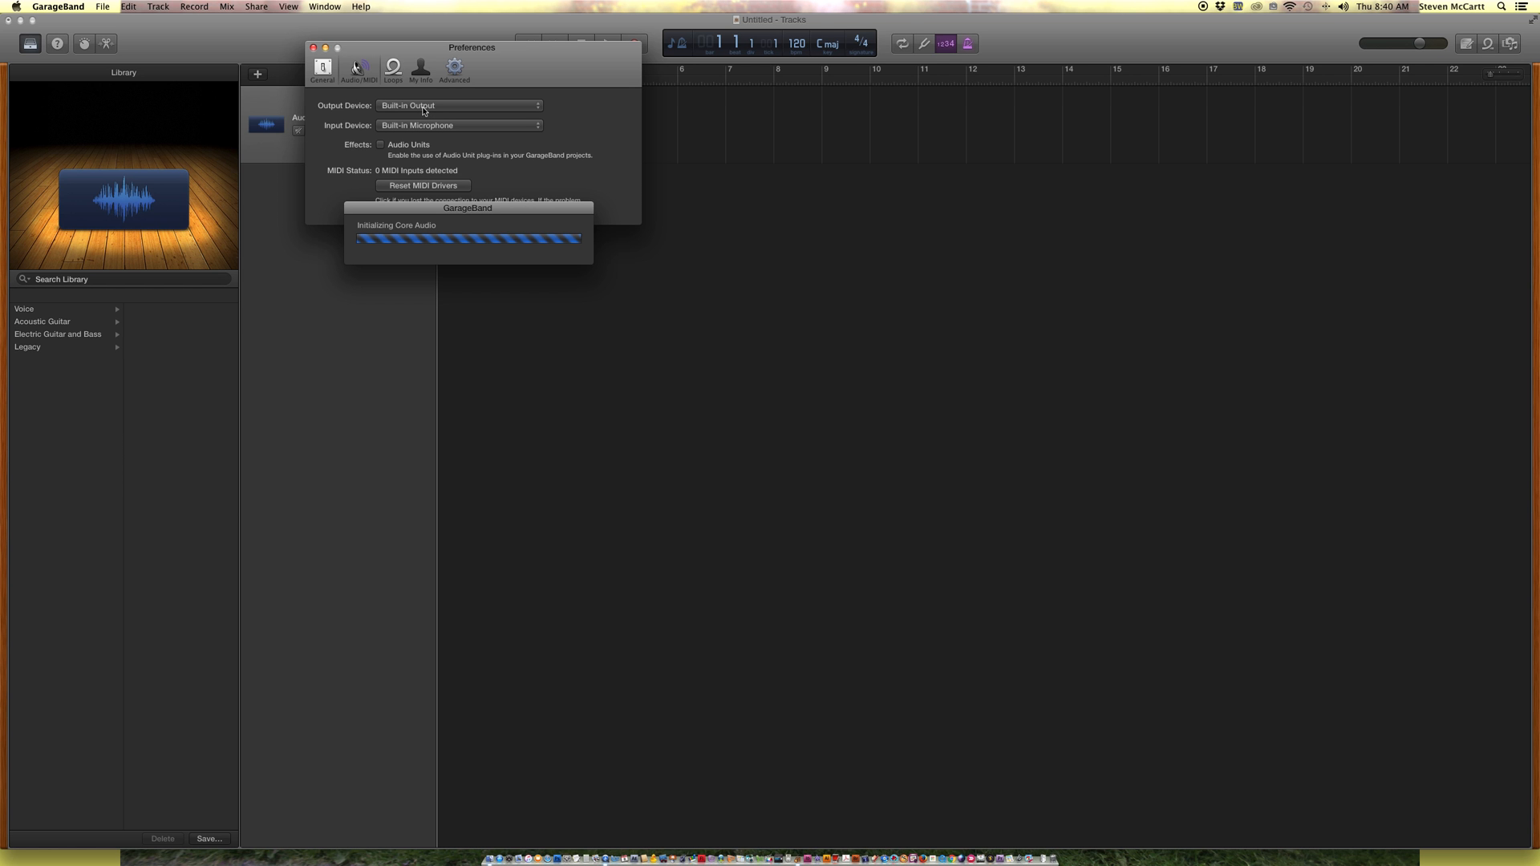
click(457, 105)
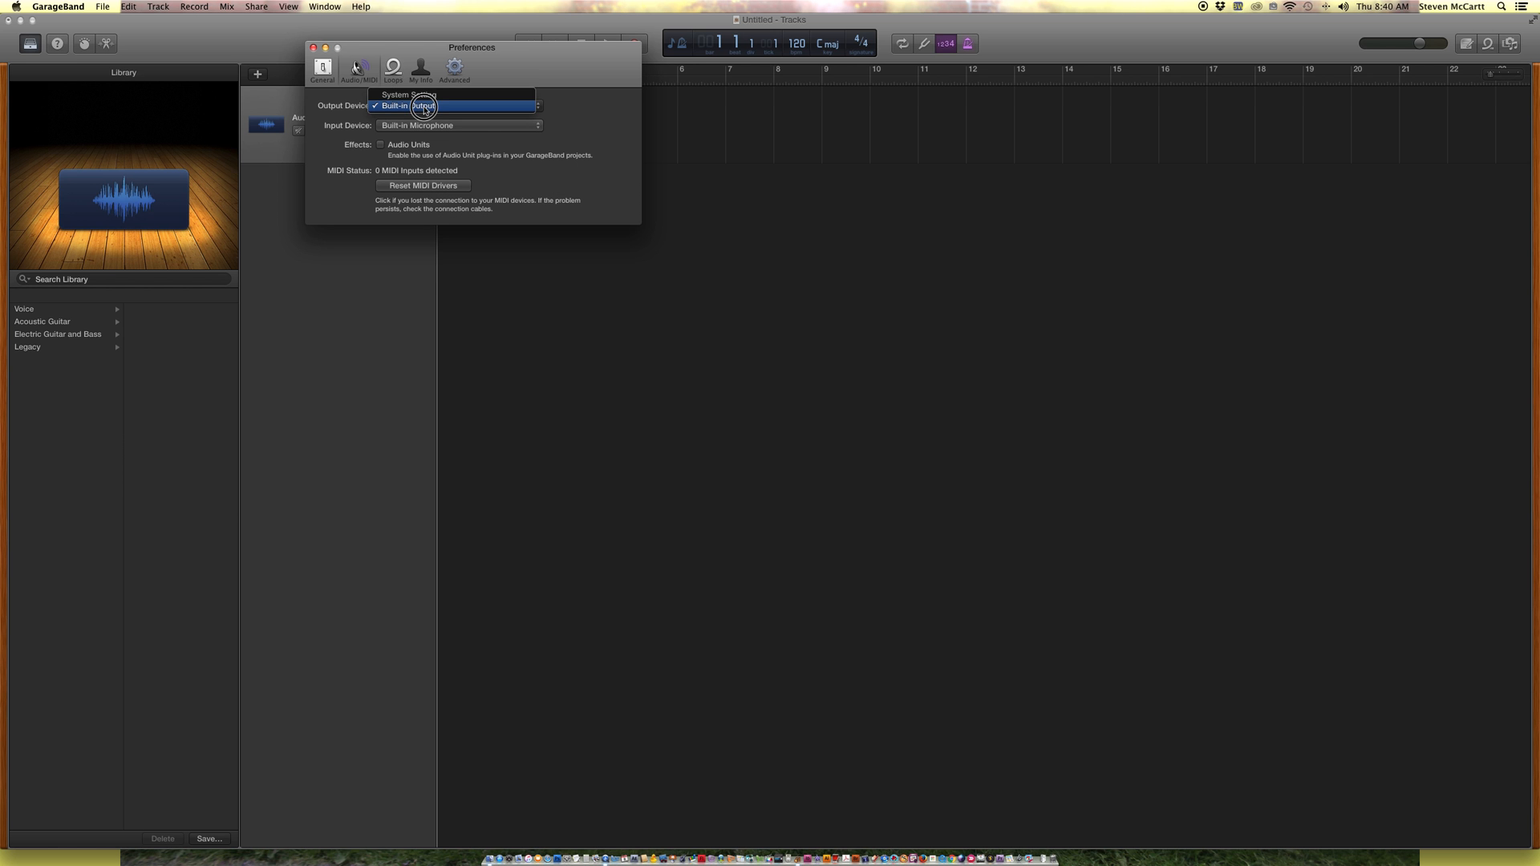
click(423, 106)
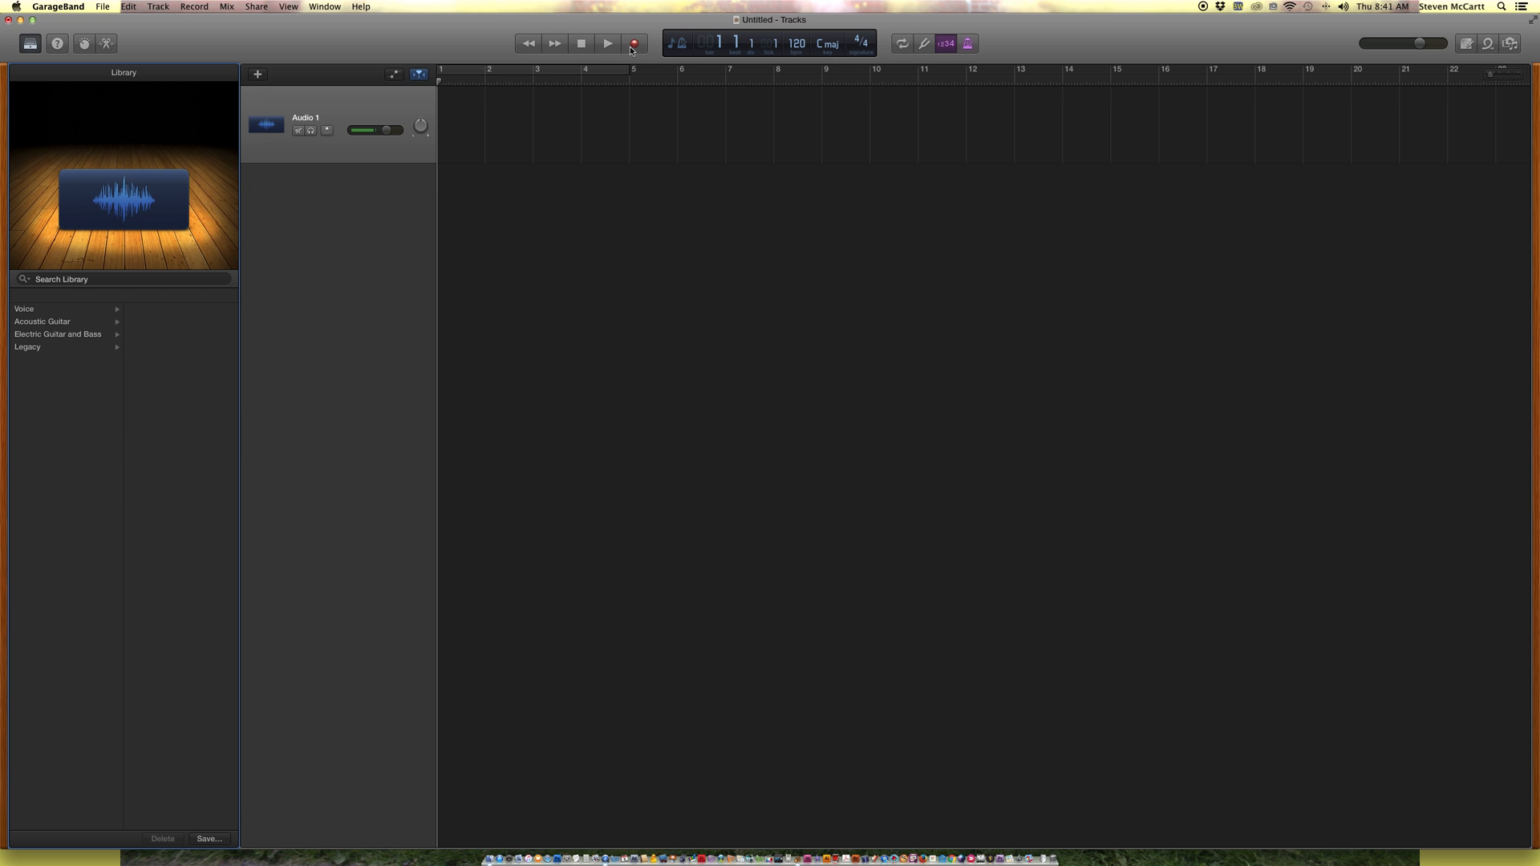
mouse_move(634, 42)
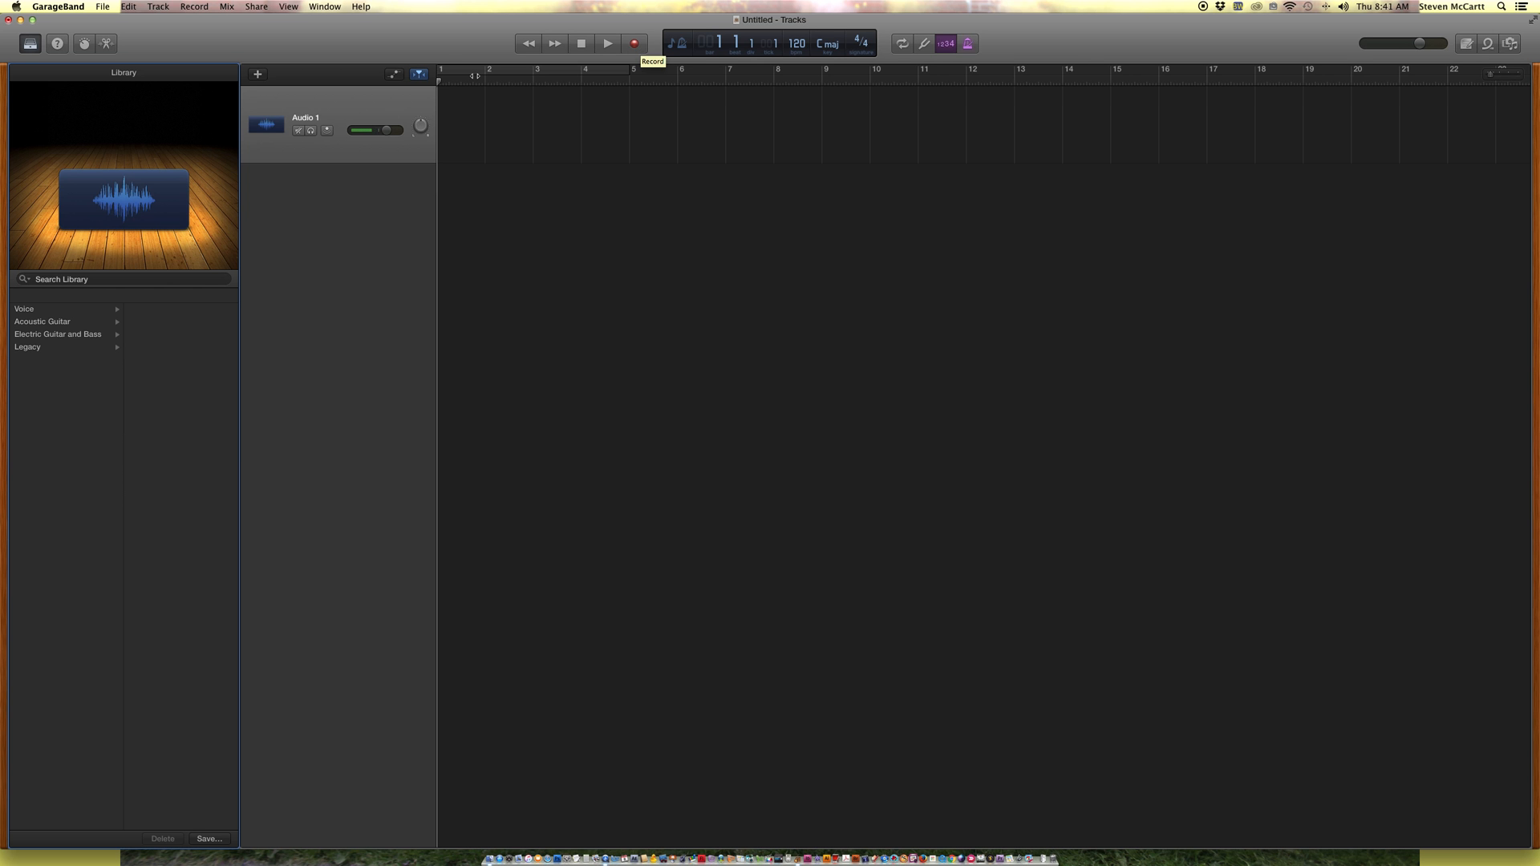
mouse_move(585, 35)
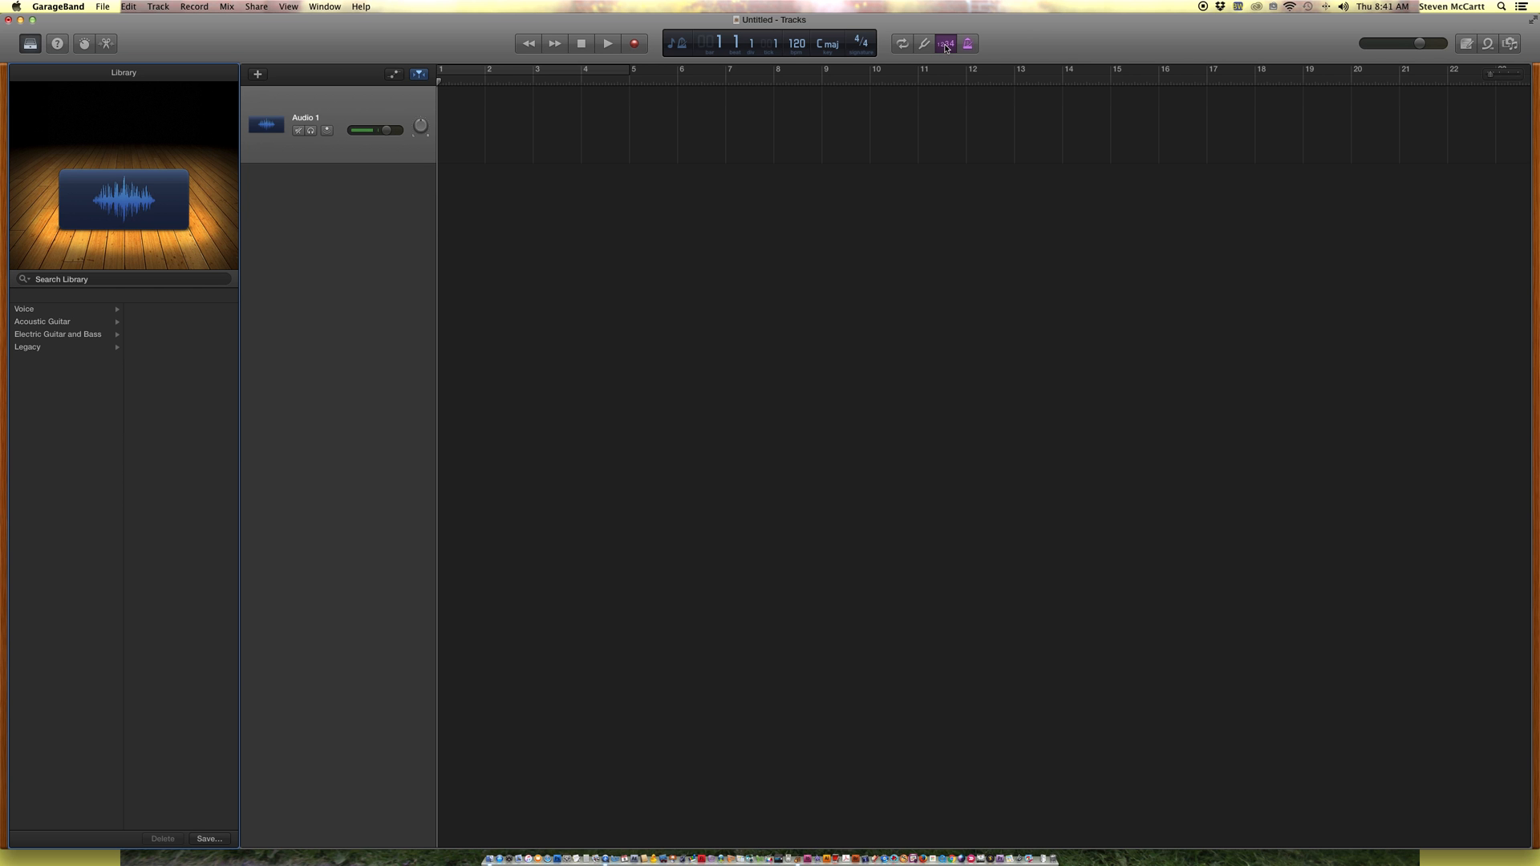
Turn off count-in and switch the LCD display to Time (minutes and seconds)
click(944, 43)
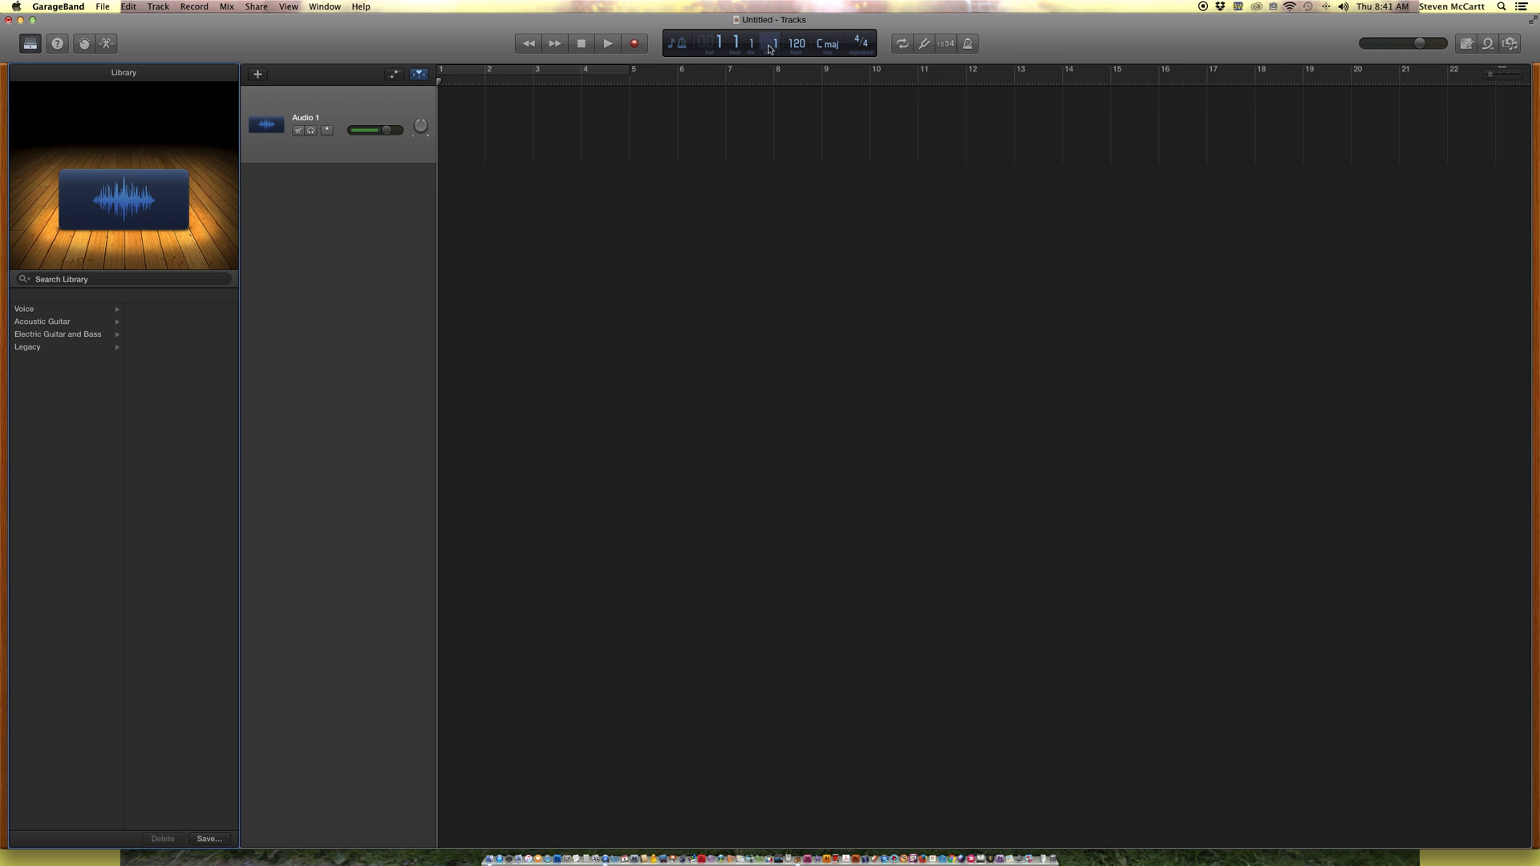
mouse_move(677, 43)
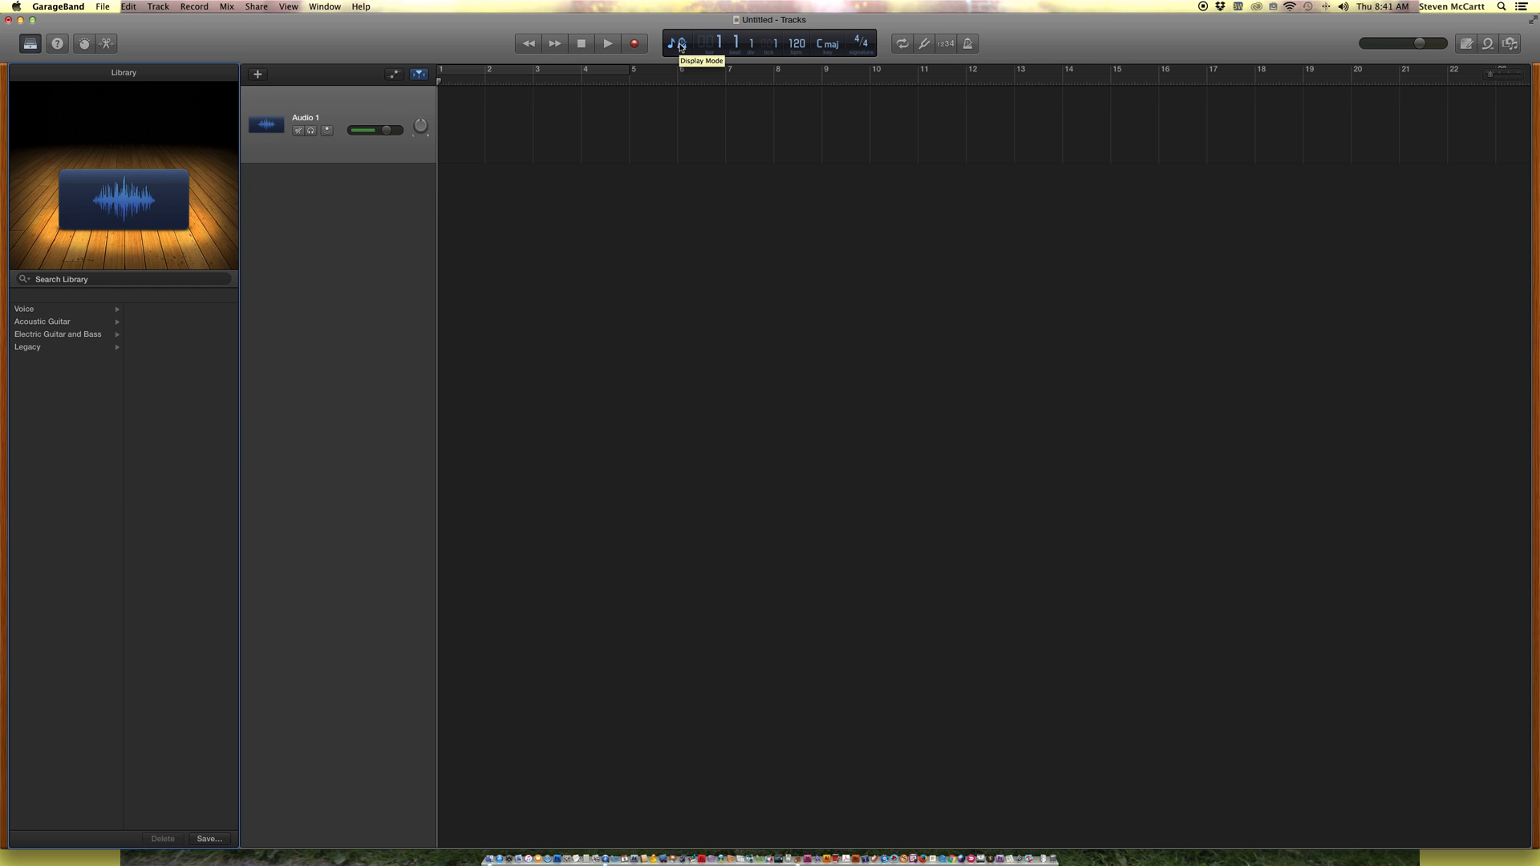
click(678, 44)
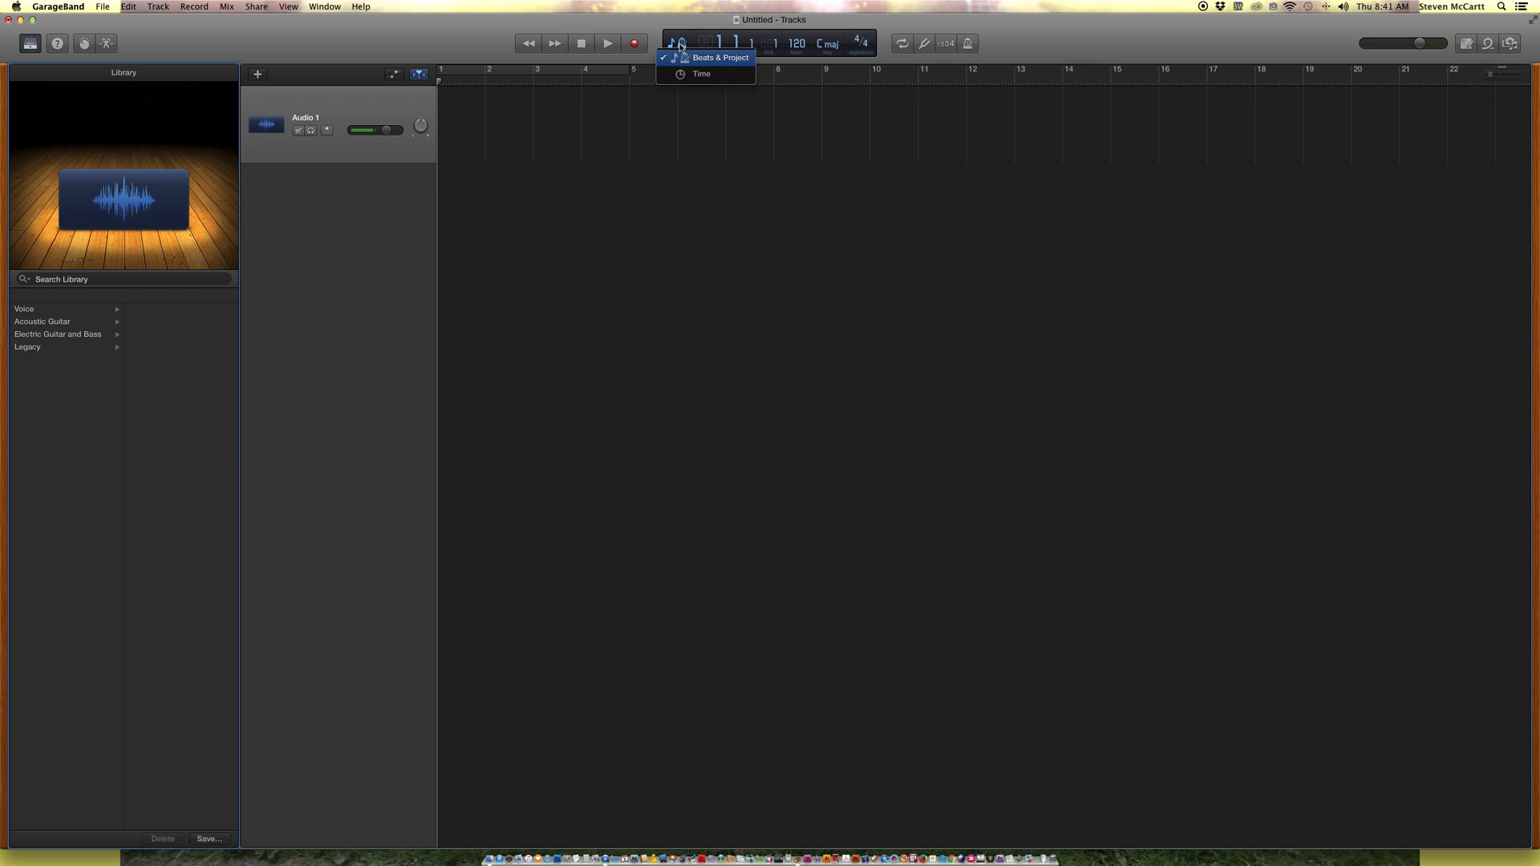
click(703, 74)
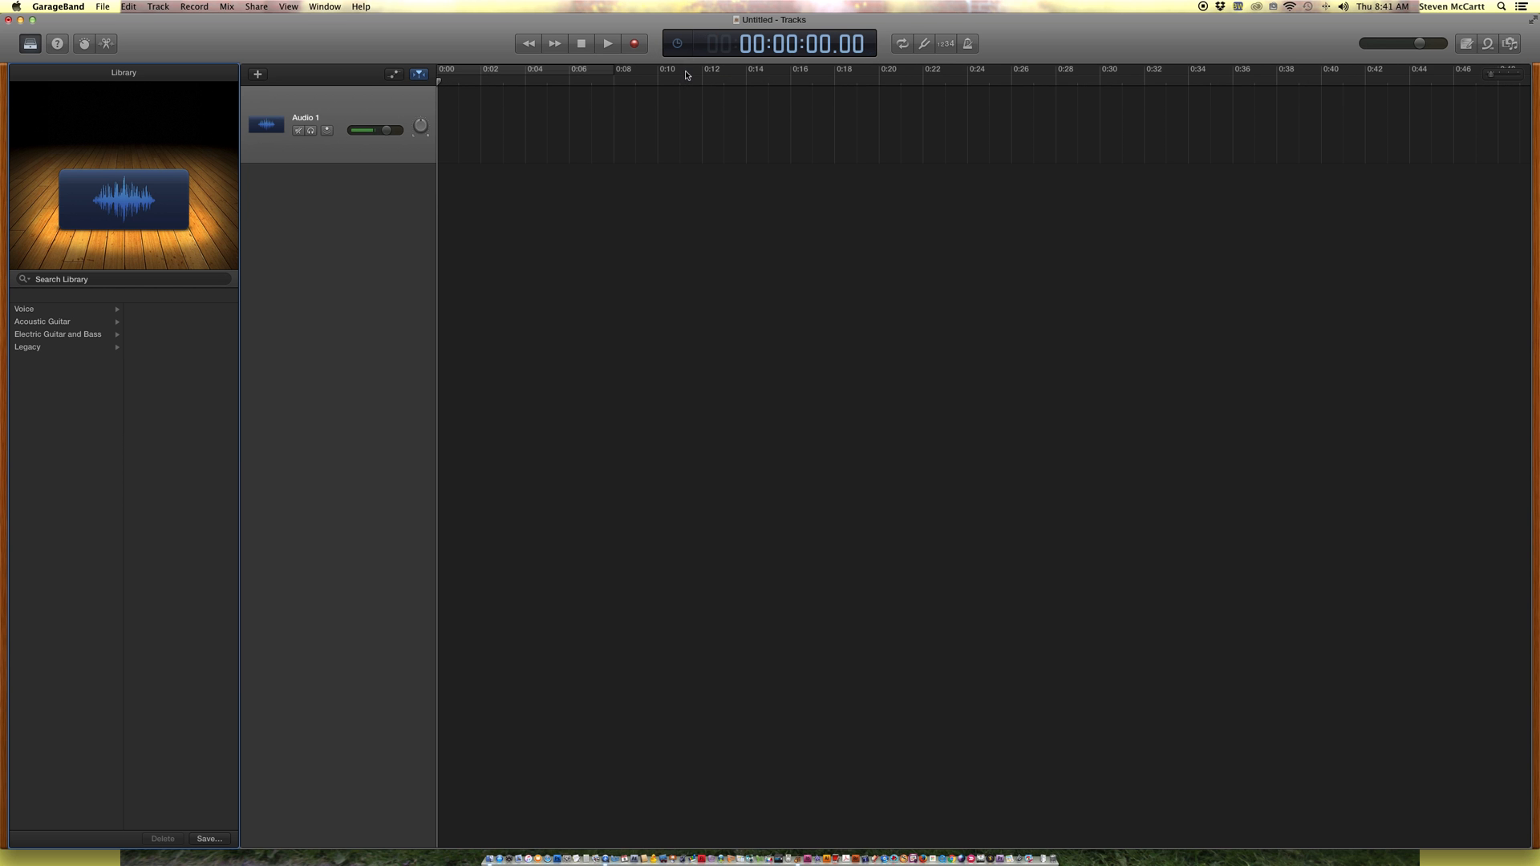
click(849, 43)
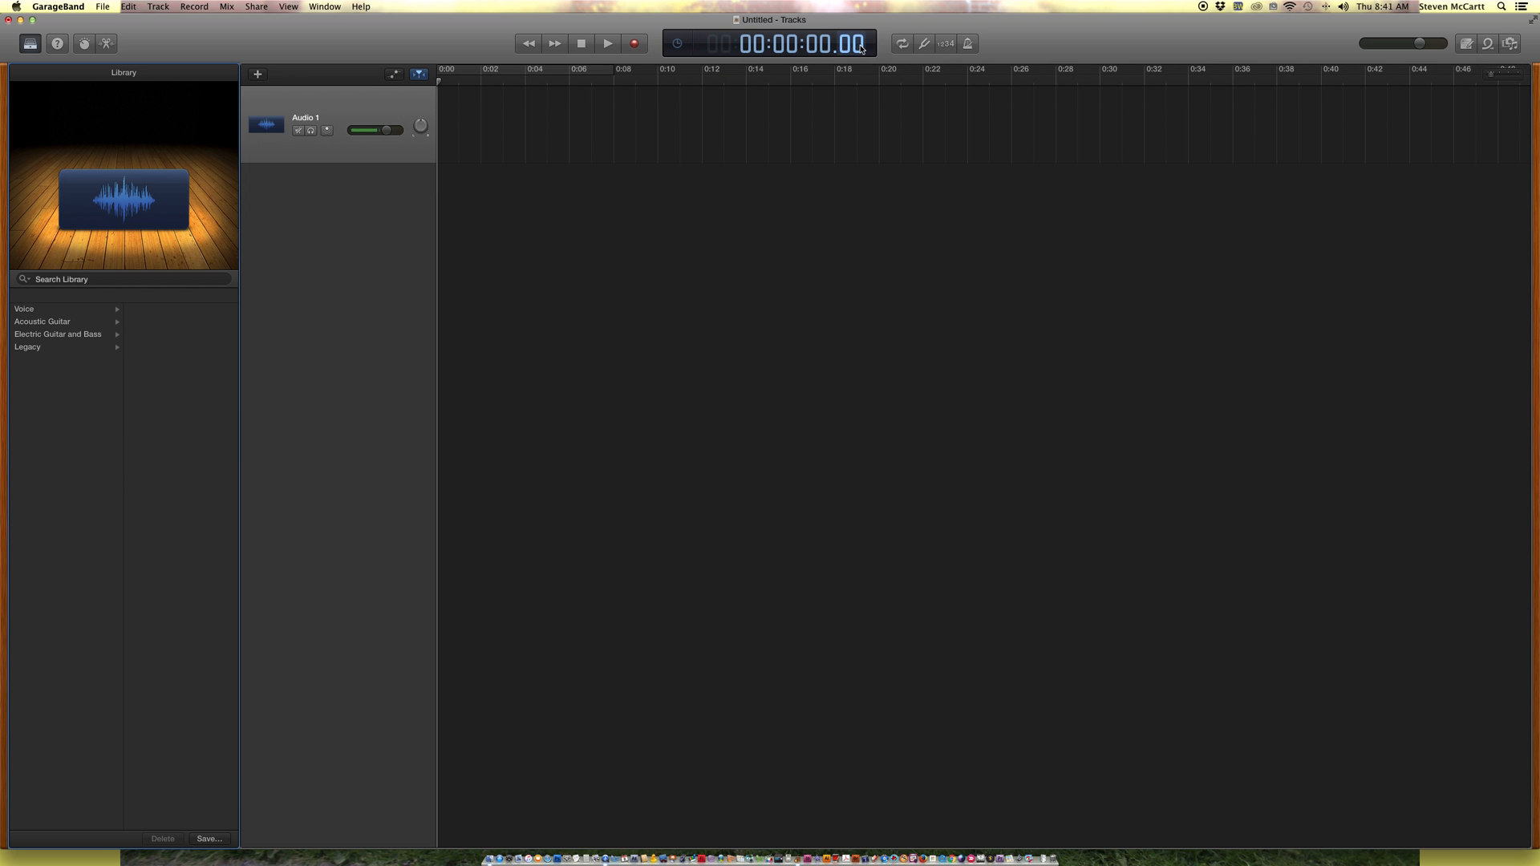
mouse_move(828, 42)
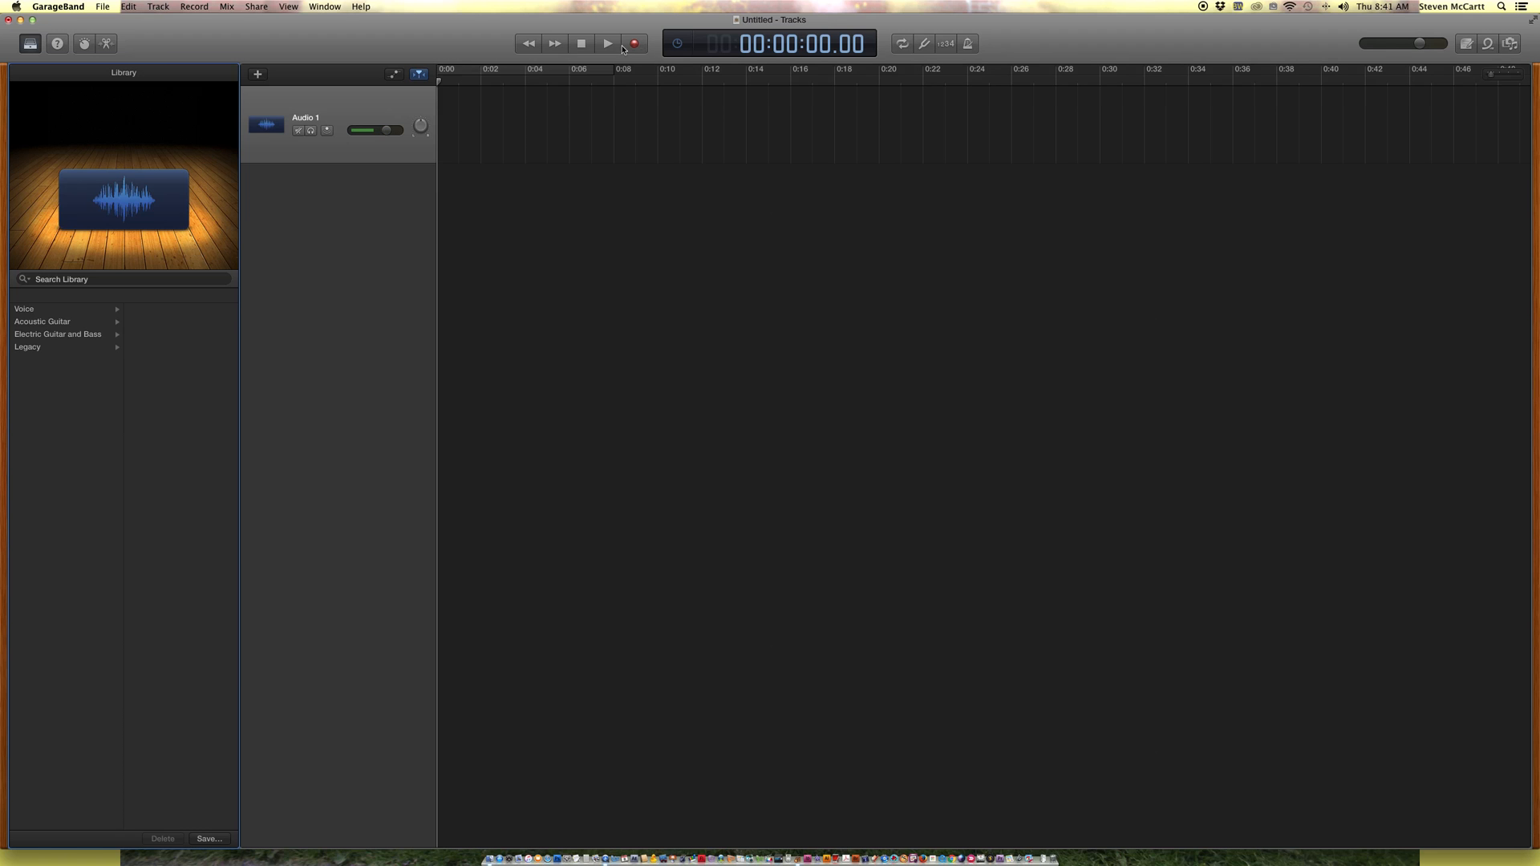
mouse_move(633, 43)
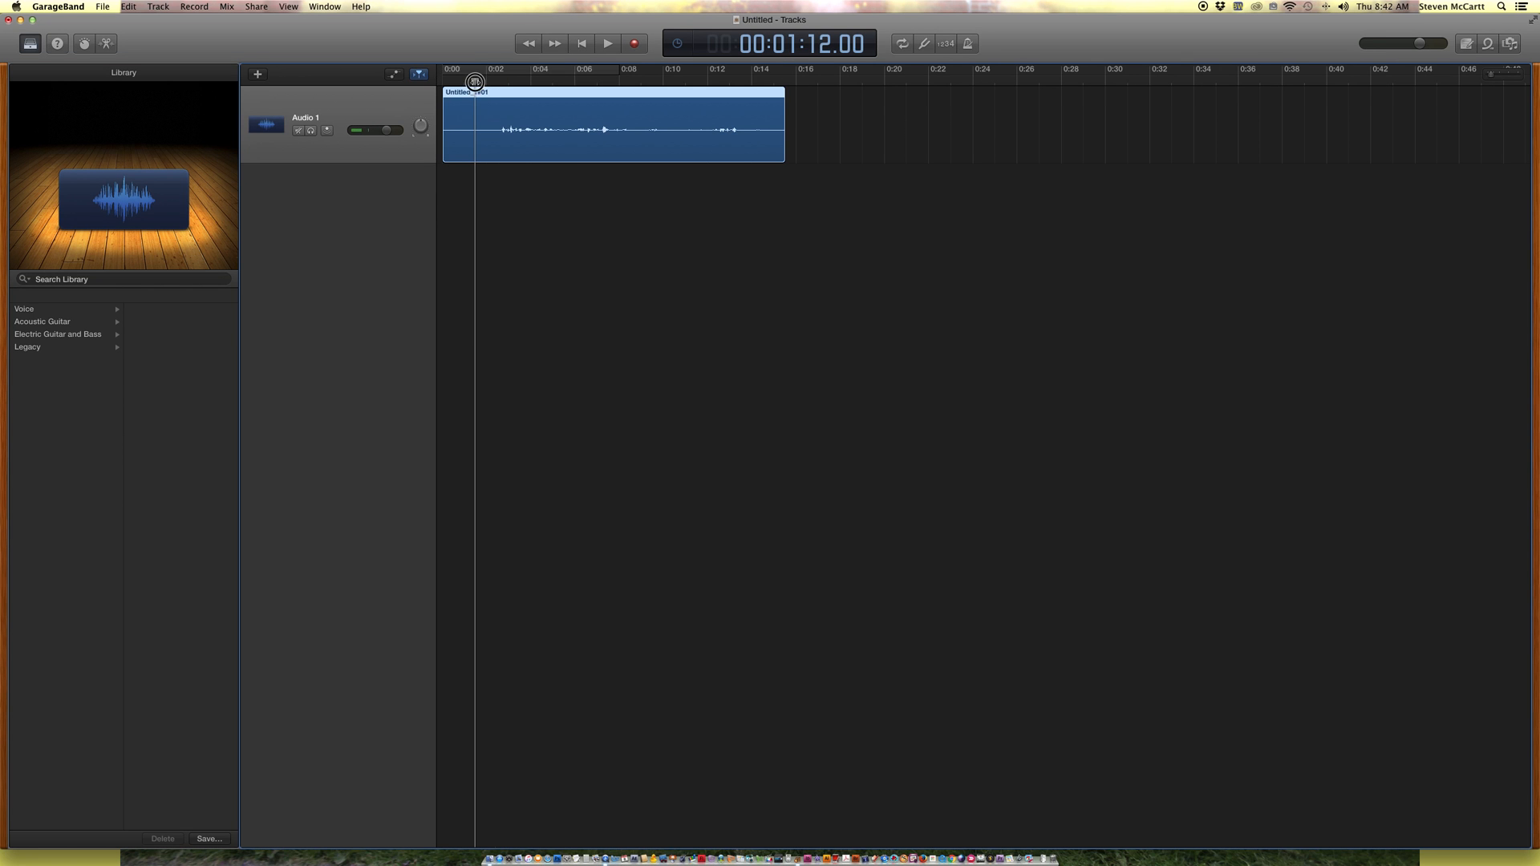
Play back the 15-second voice take on Audio 1, then stop
click(607, 44)
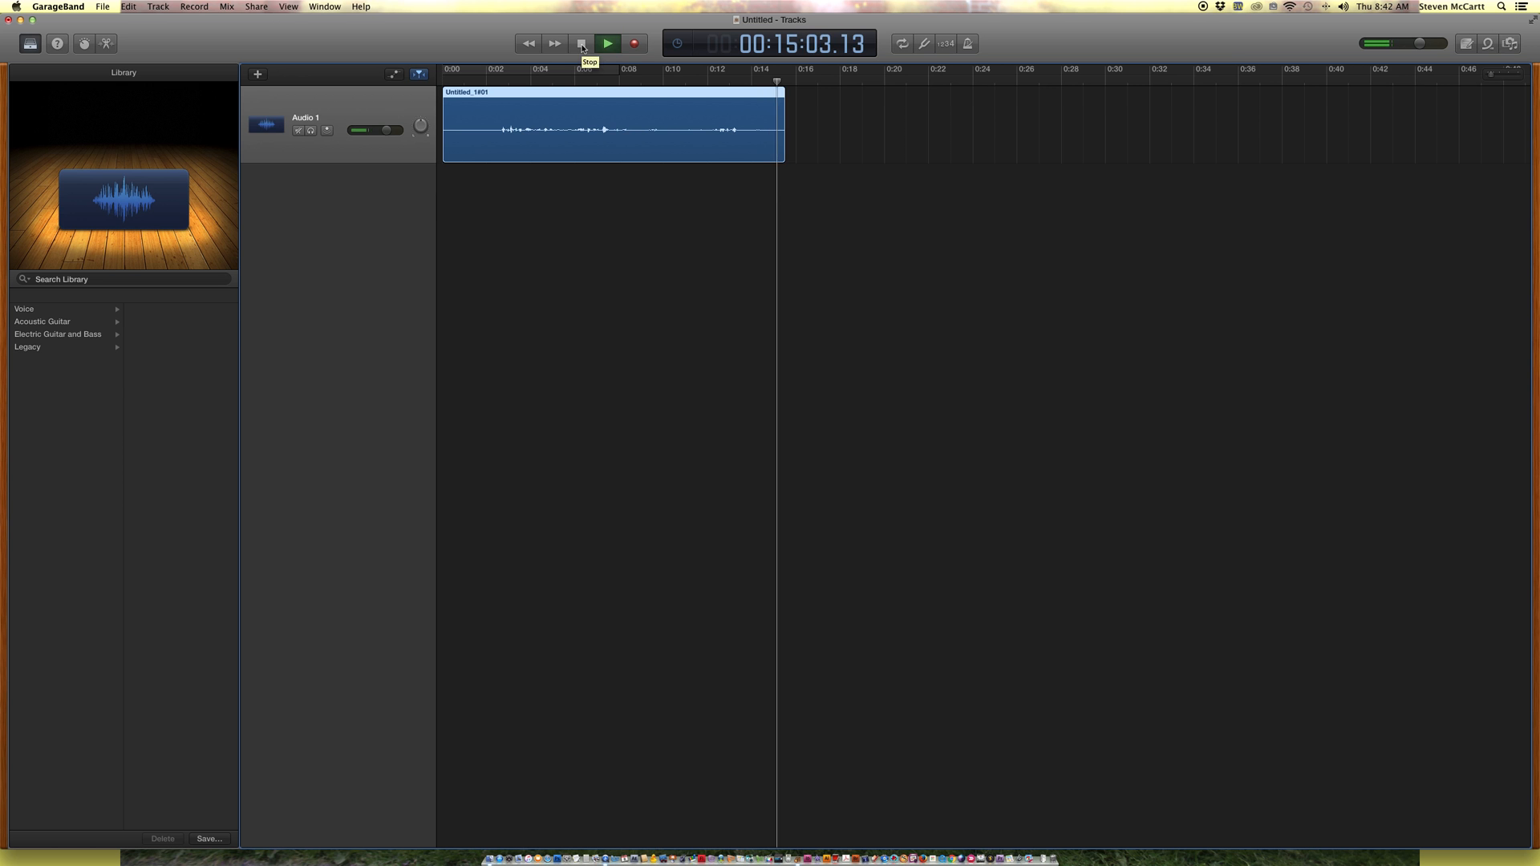
click(582, 43)
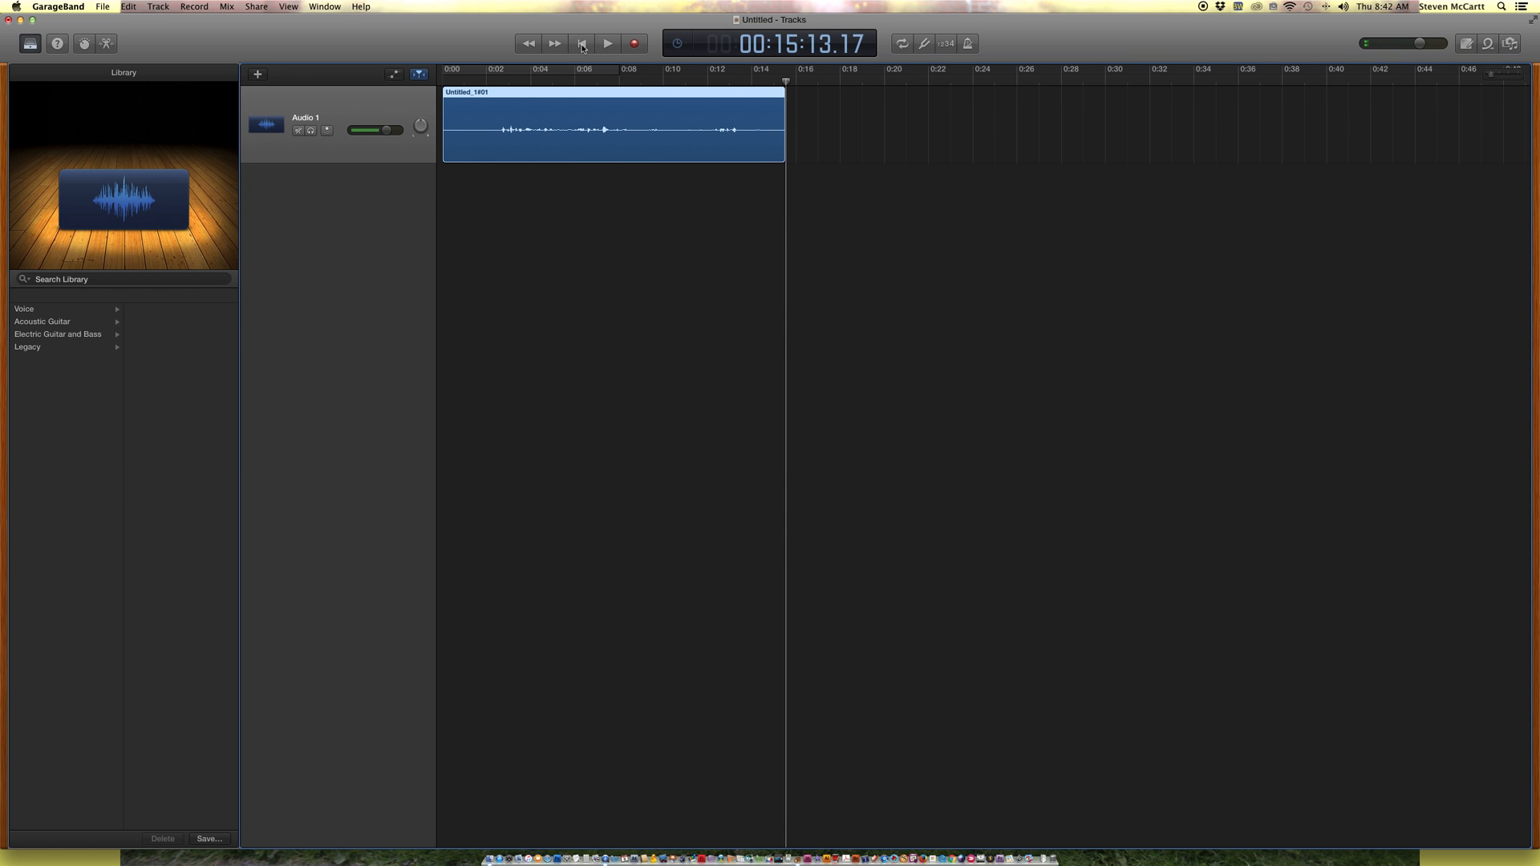
Save the project as 'Raven' in the GarageBand folder
click(101, 5)
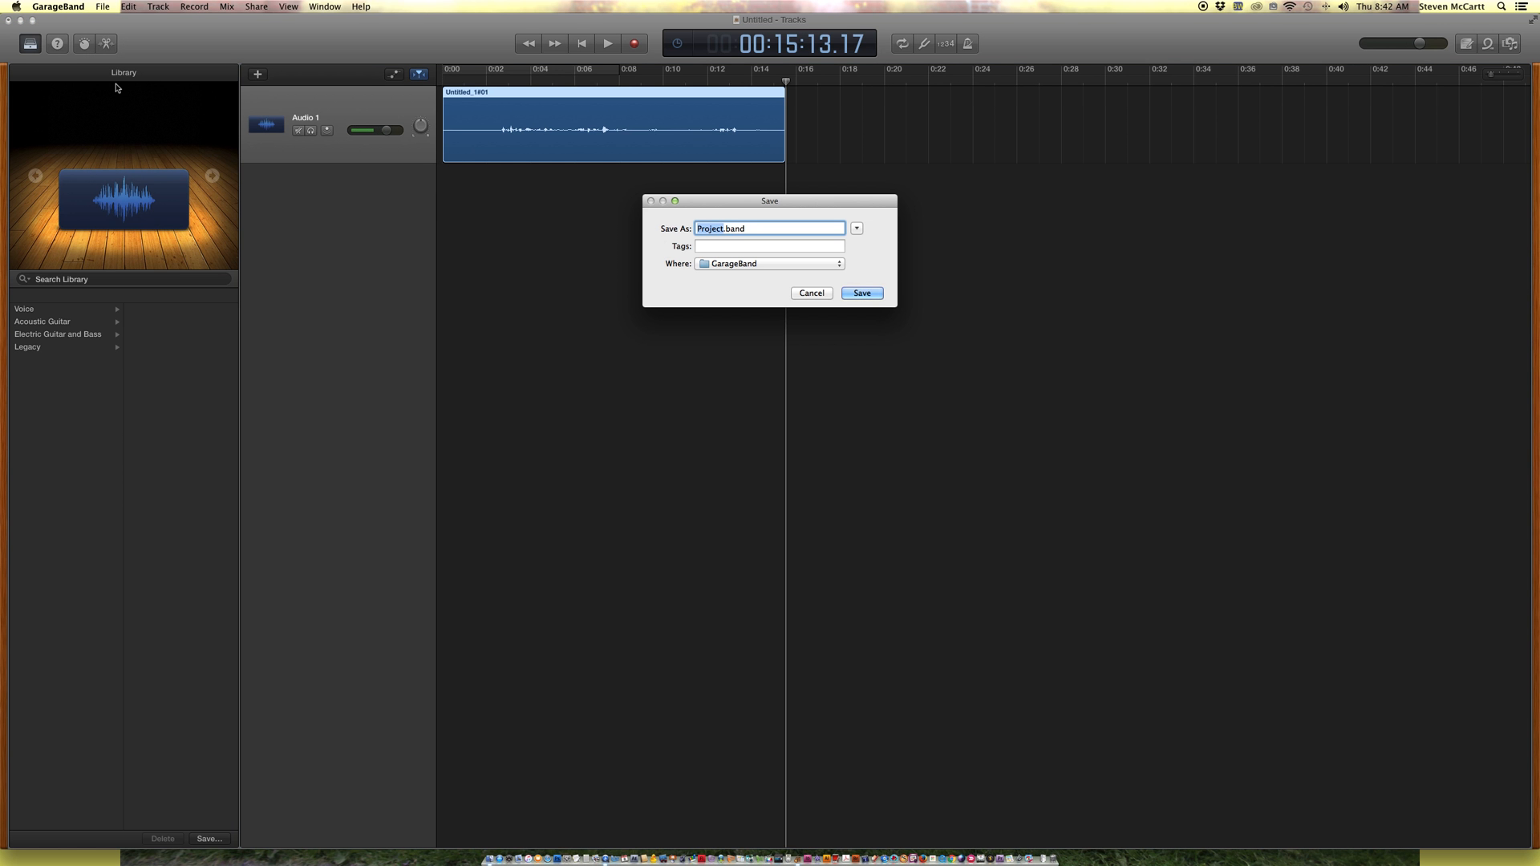
text(Raven)
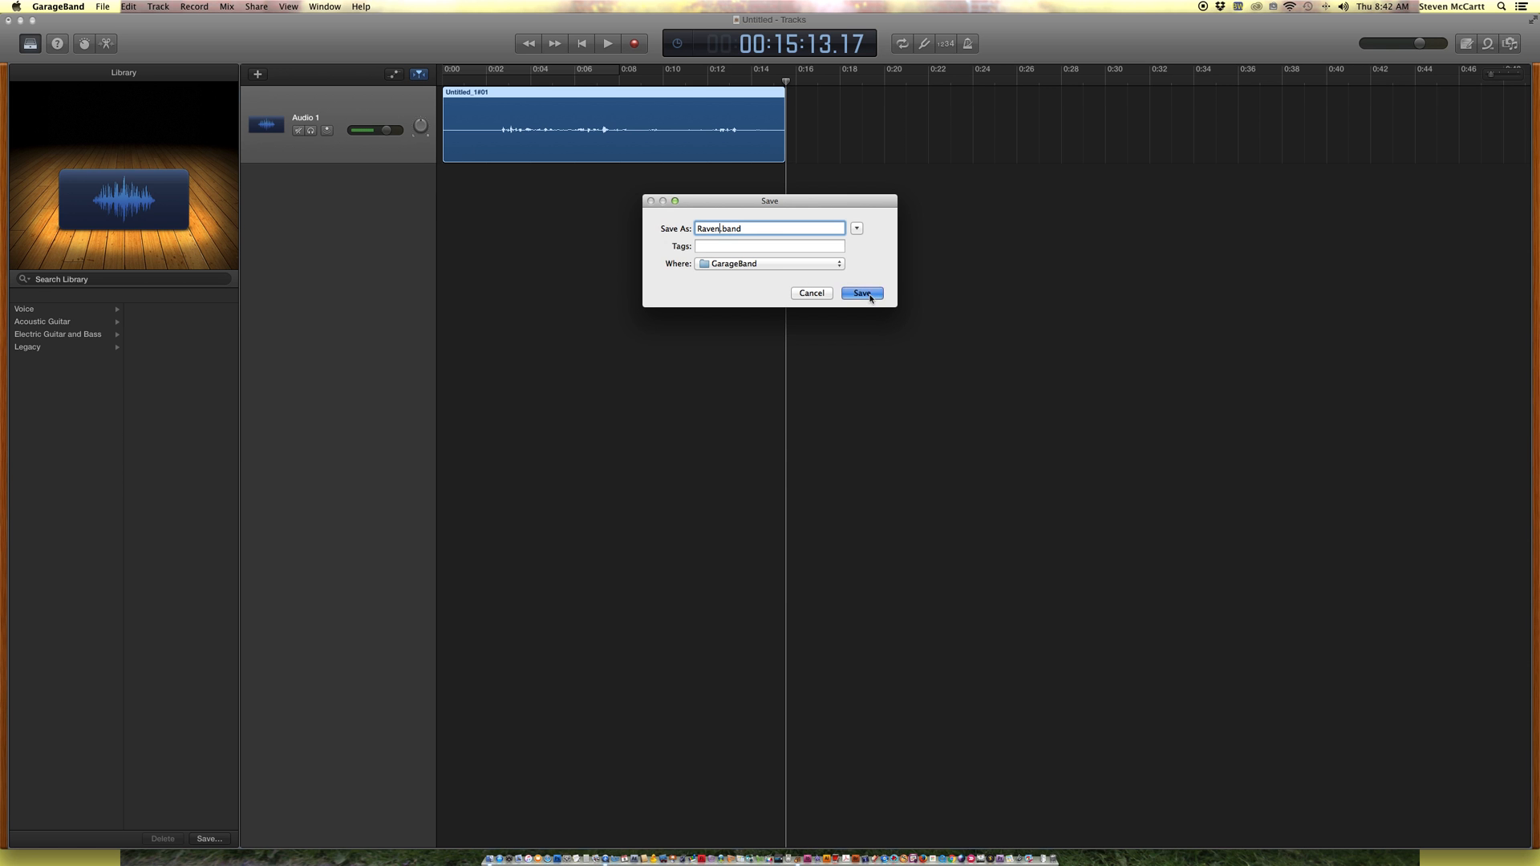
click(861, 293)
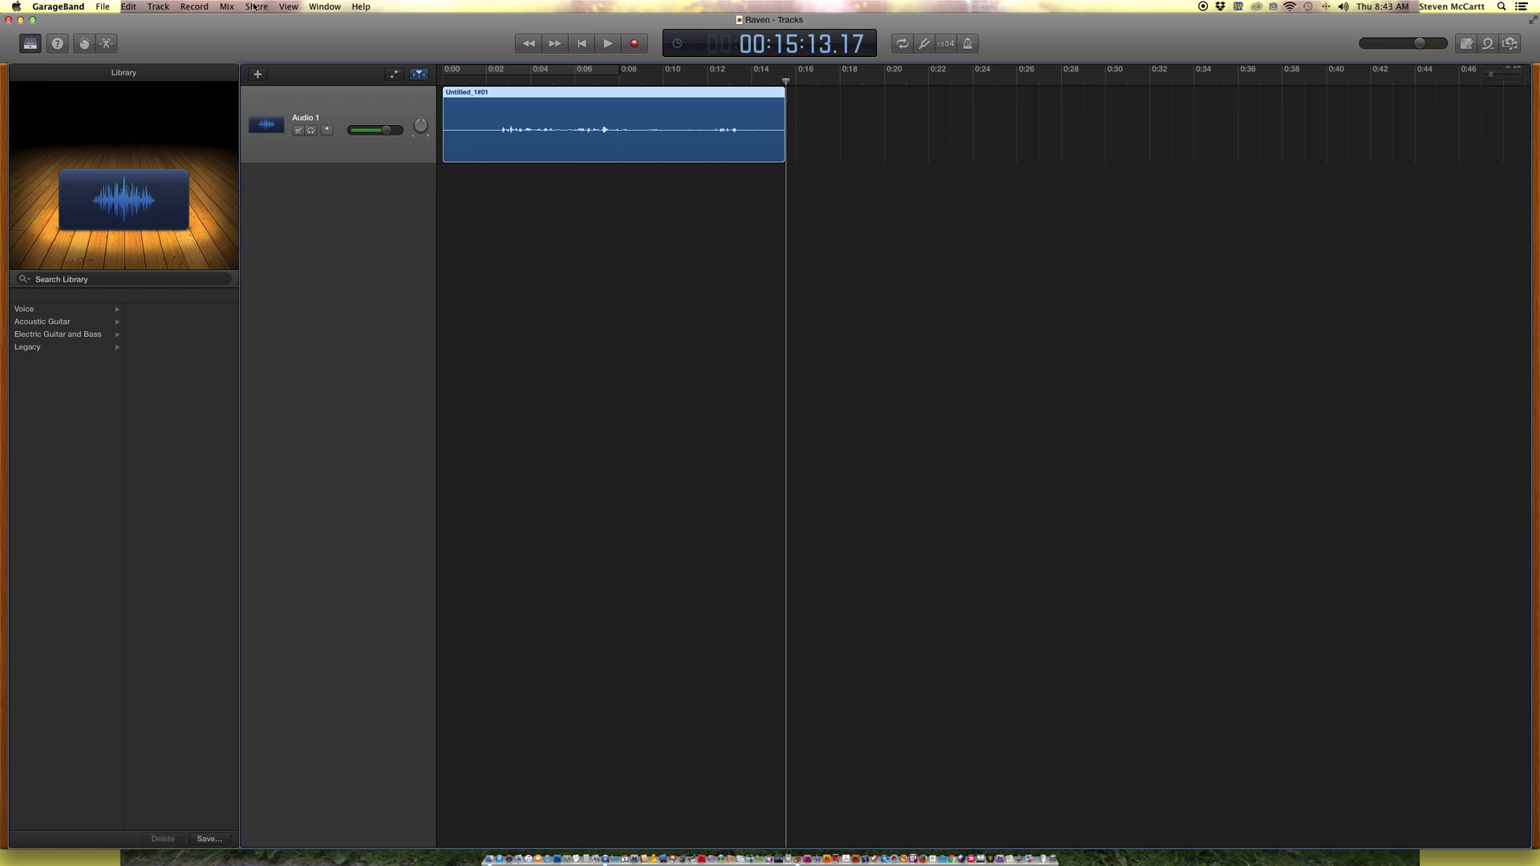
Choose Export Song to Disk from the Share menu
click(255, 6)
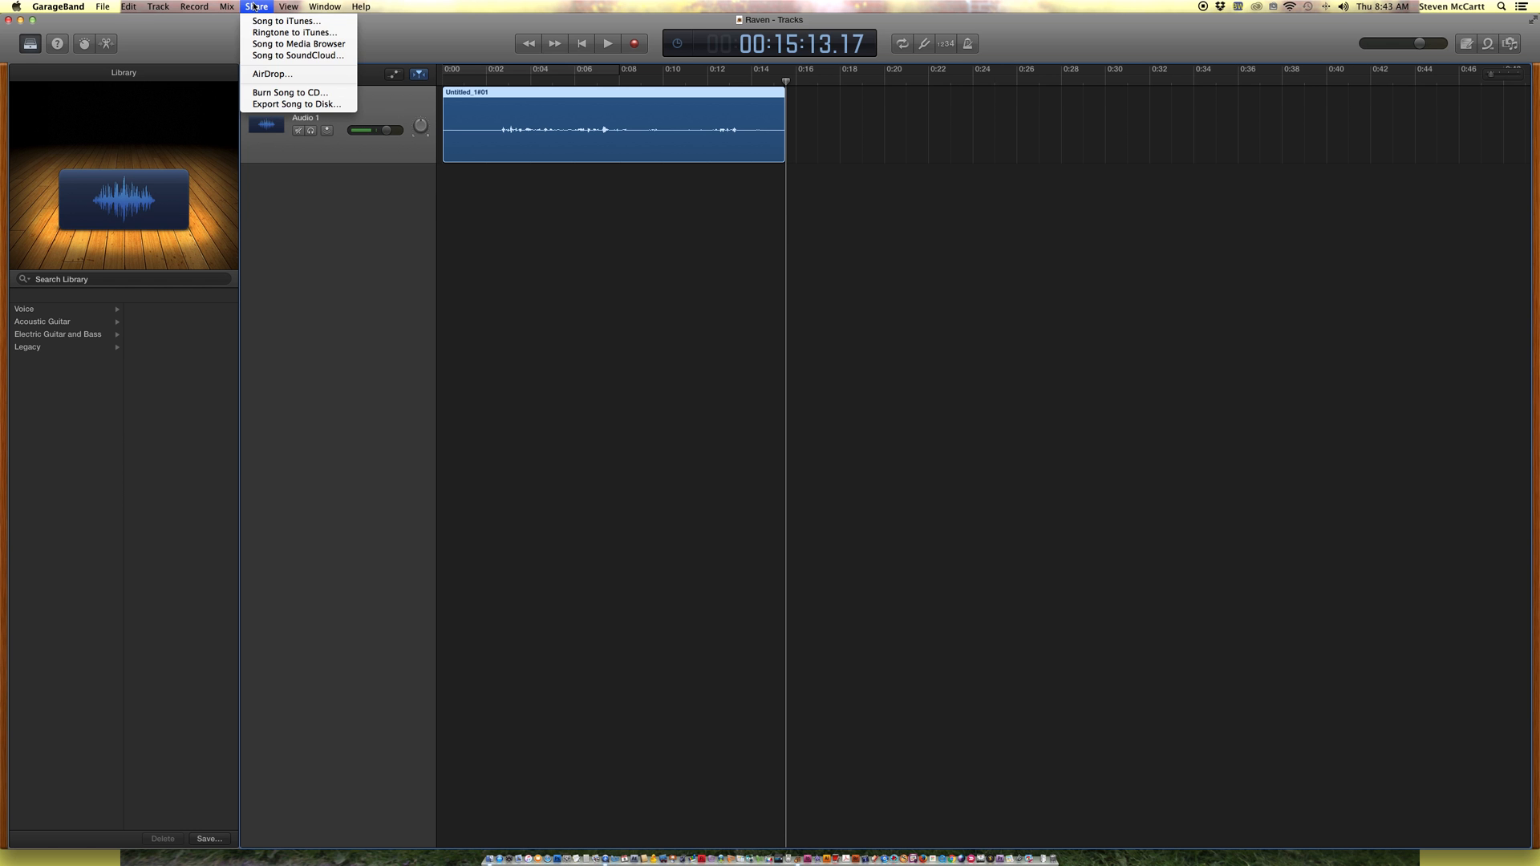
mouse_move(285, 21)
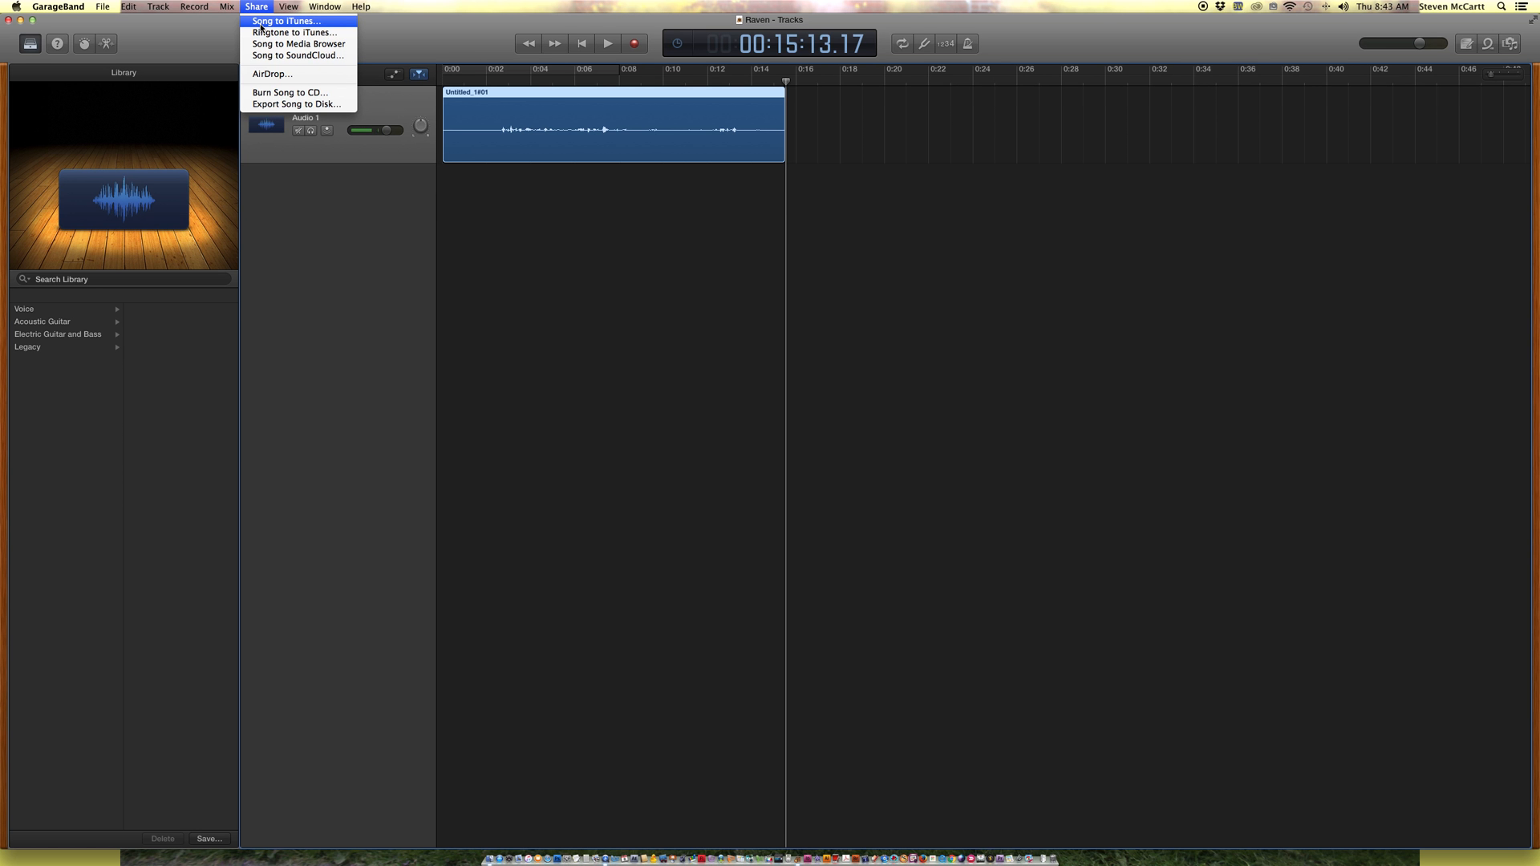
mouse_move(289, 93)
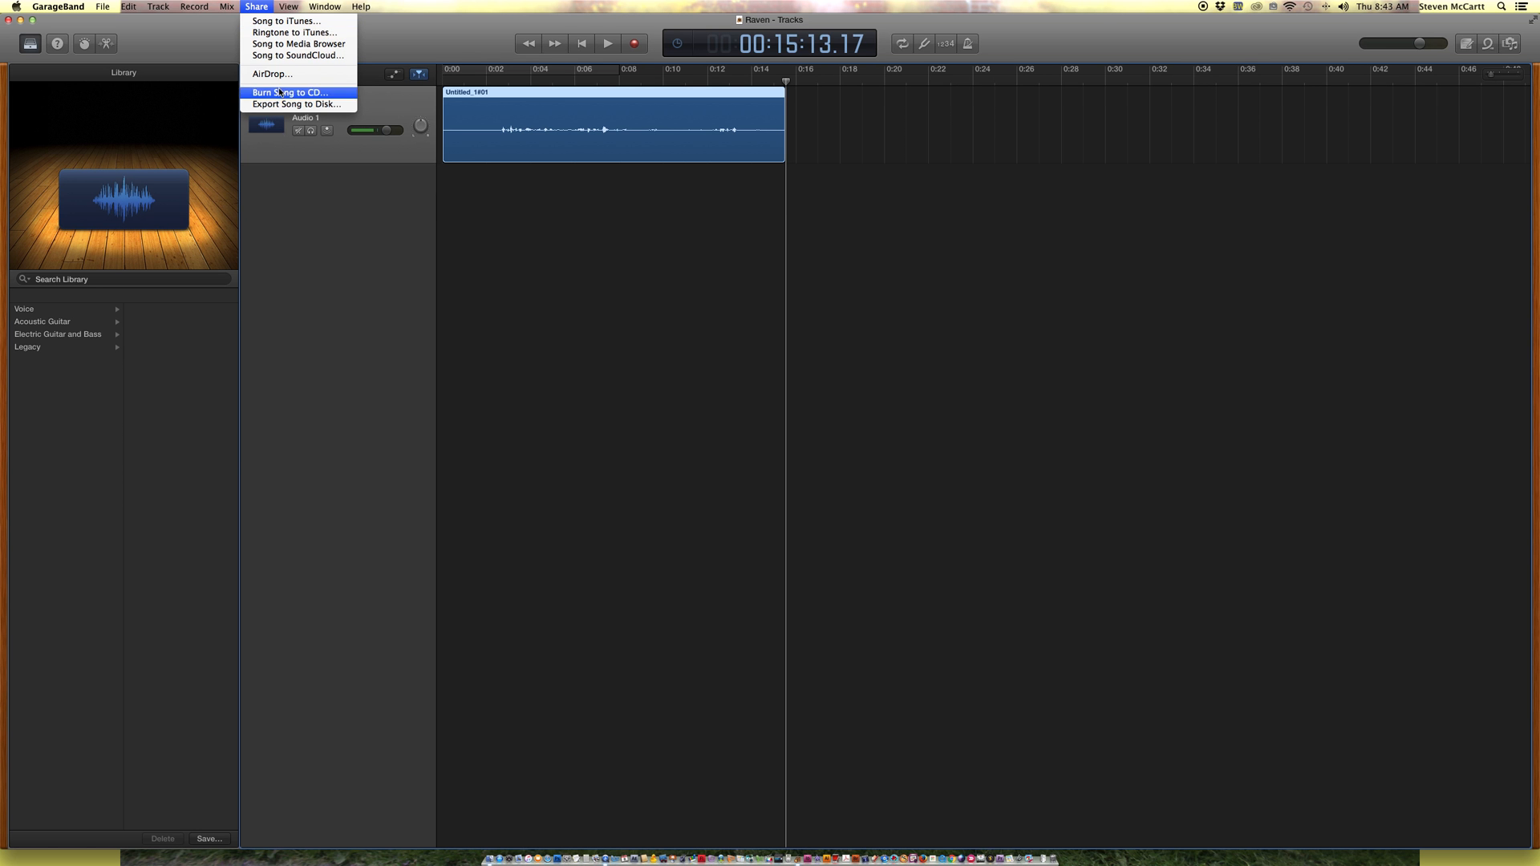
mouse_move(296, 104)
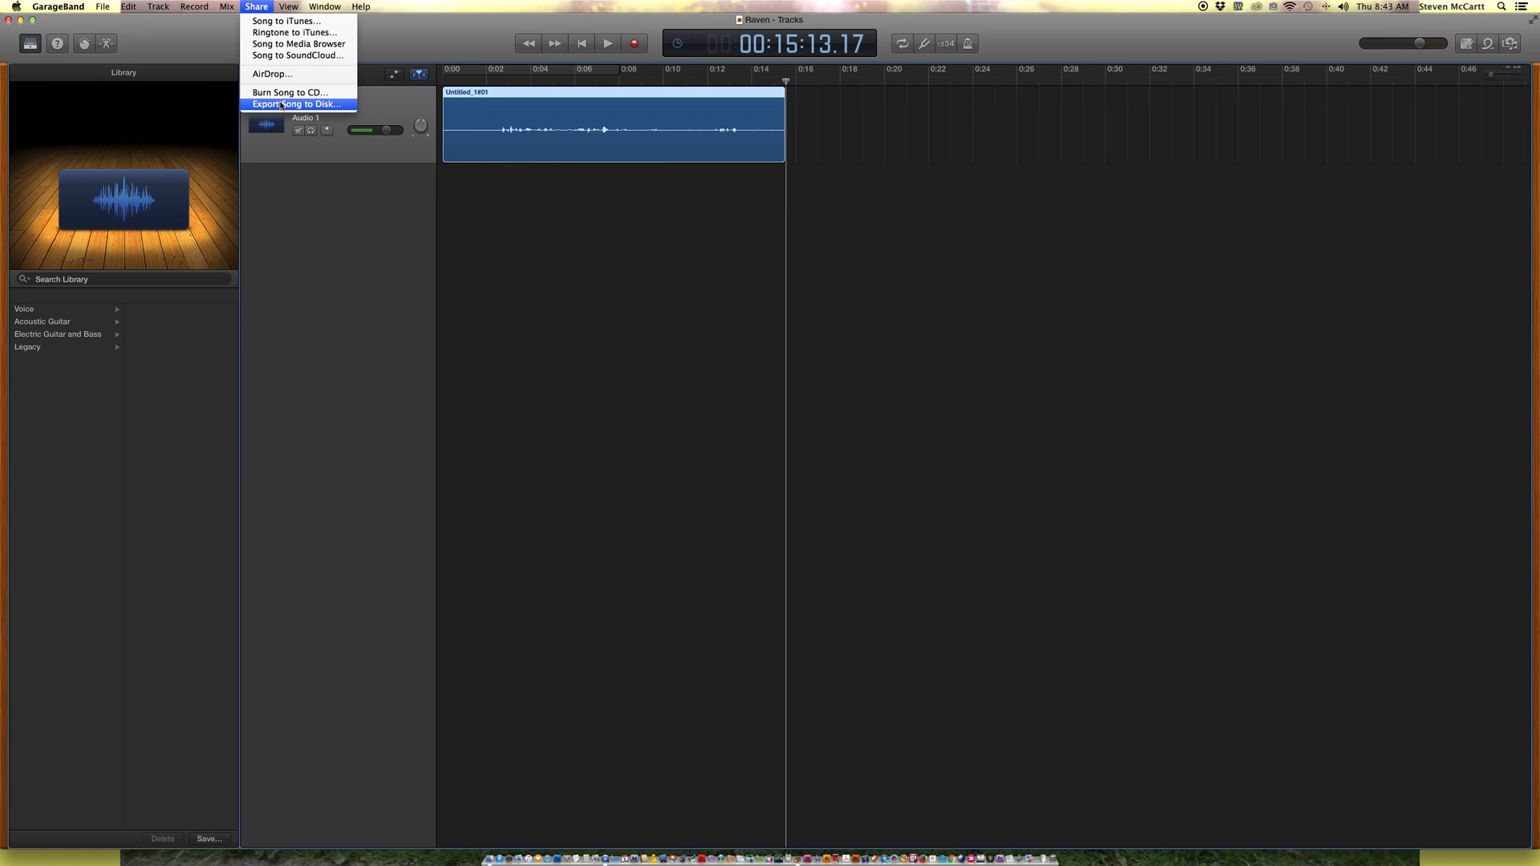
click(296, 104)
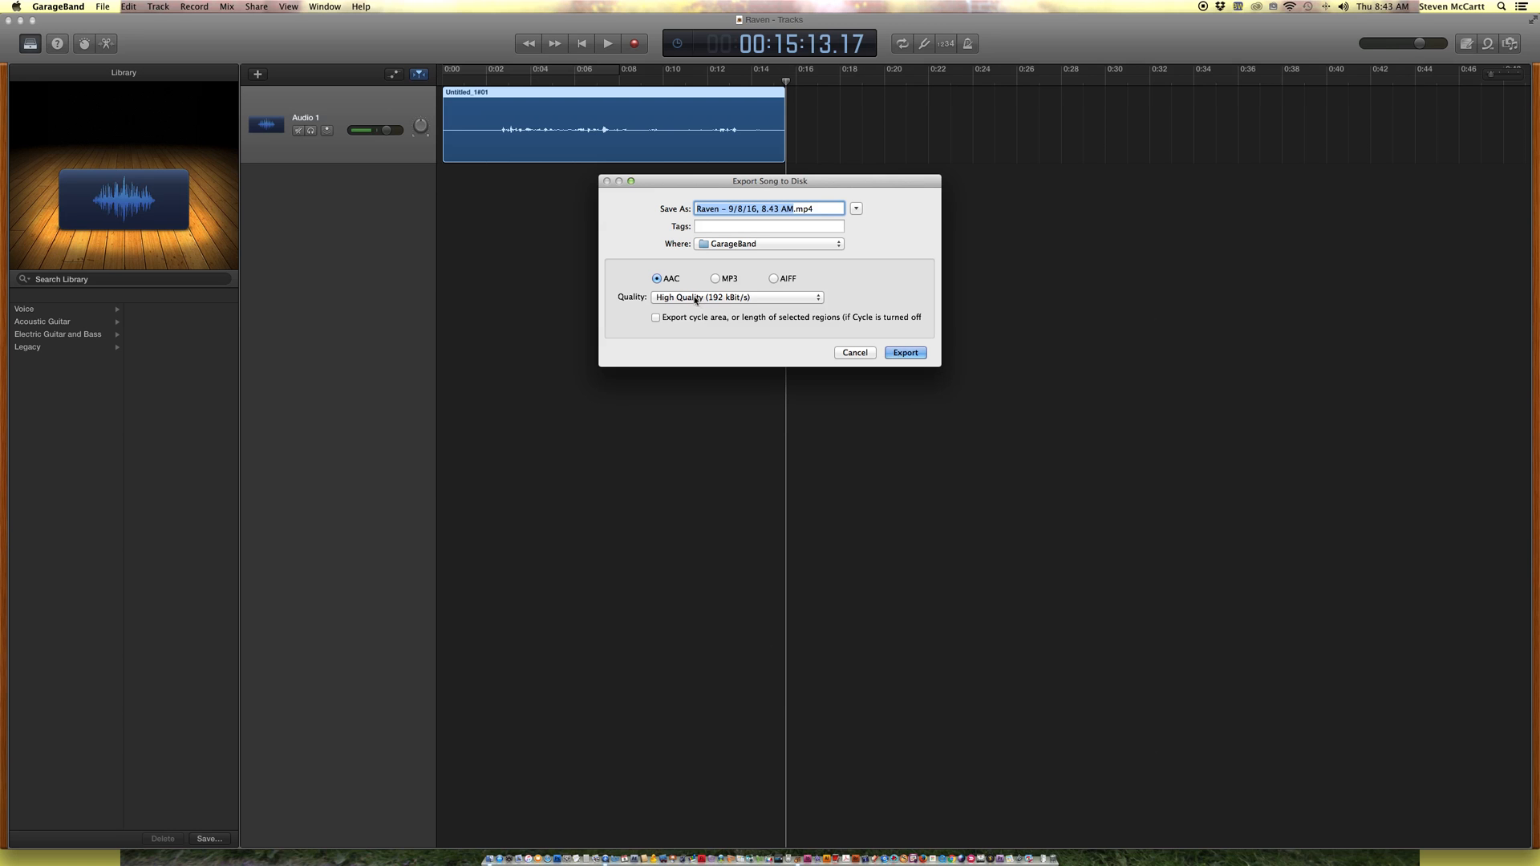
Export Raven as an MP3 file to the Desktop
click(774, 278)
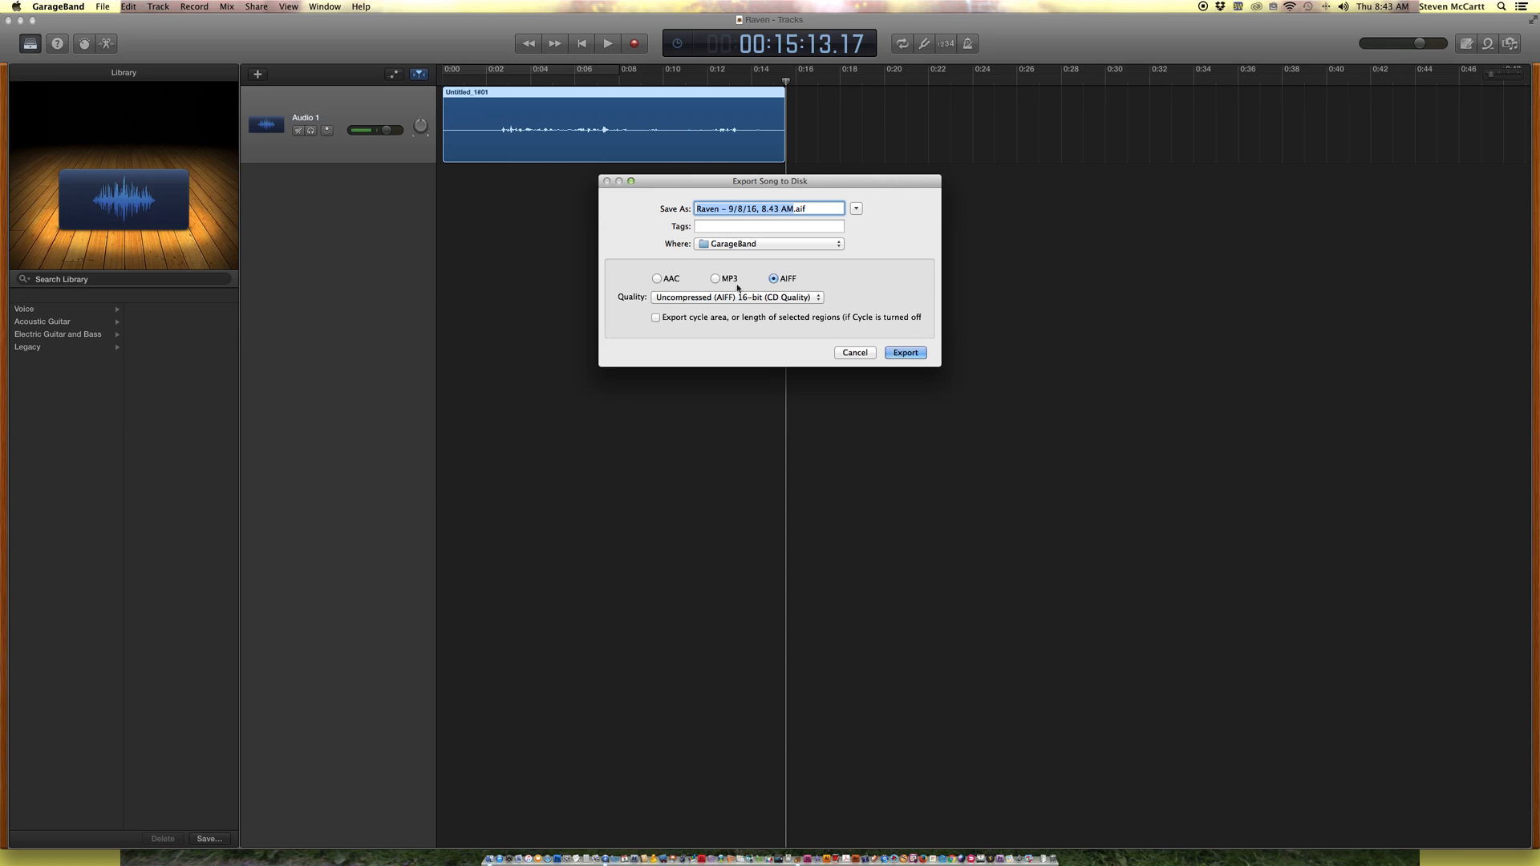
click(714, 278)
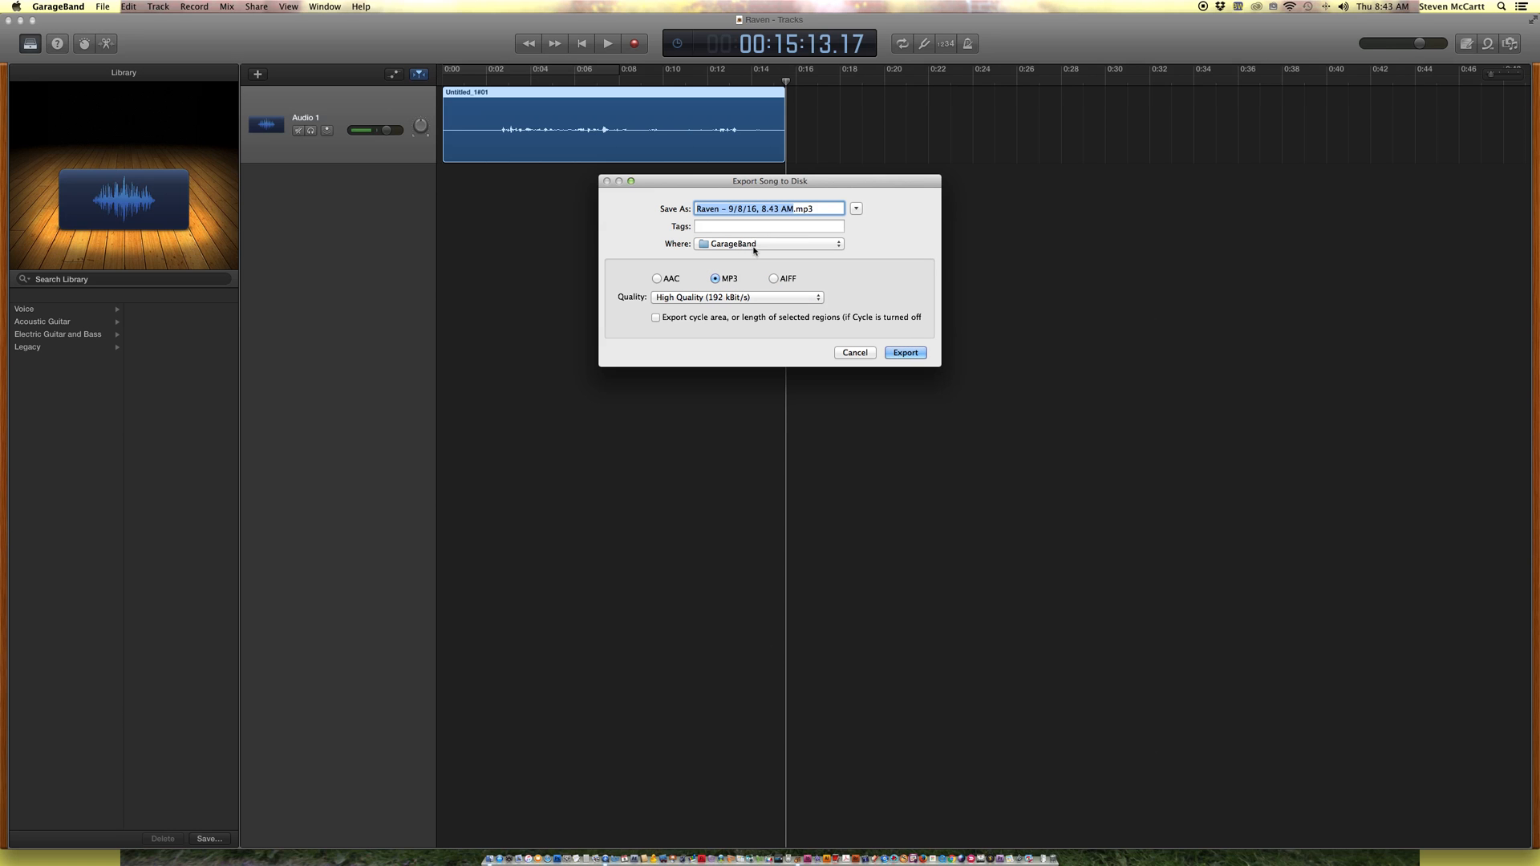
click(768, 243)
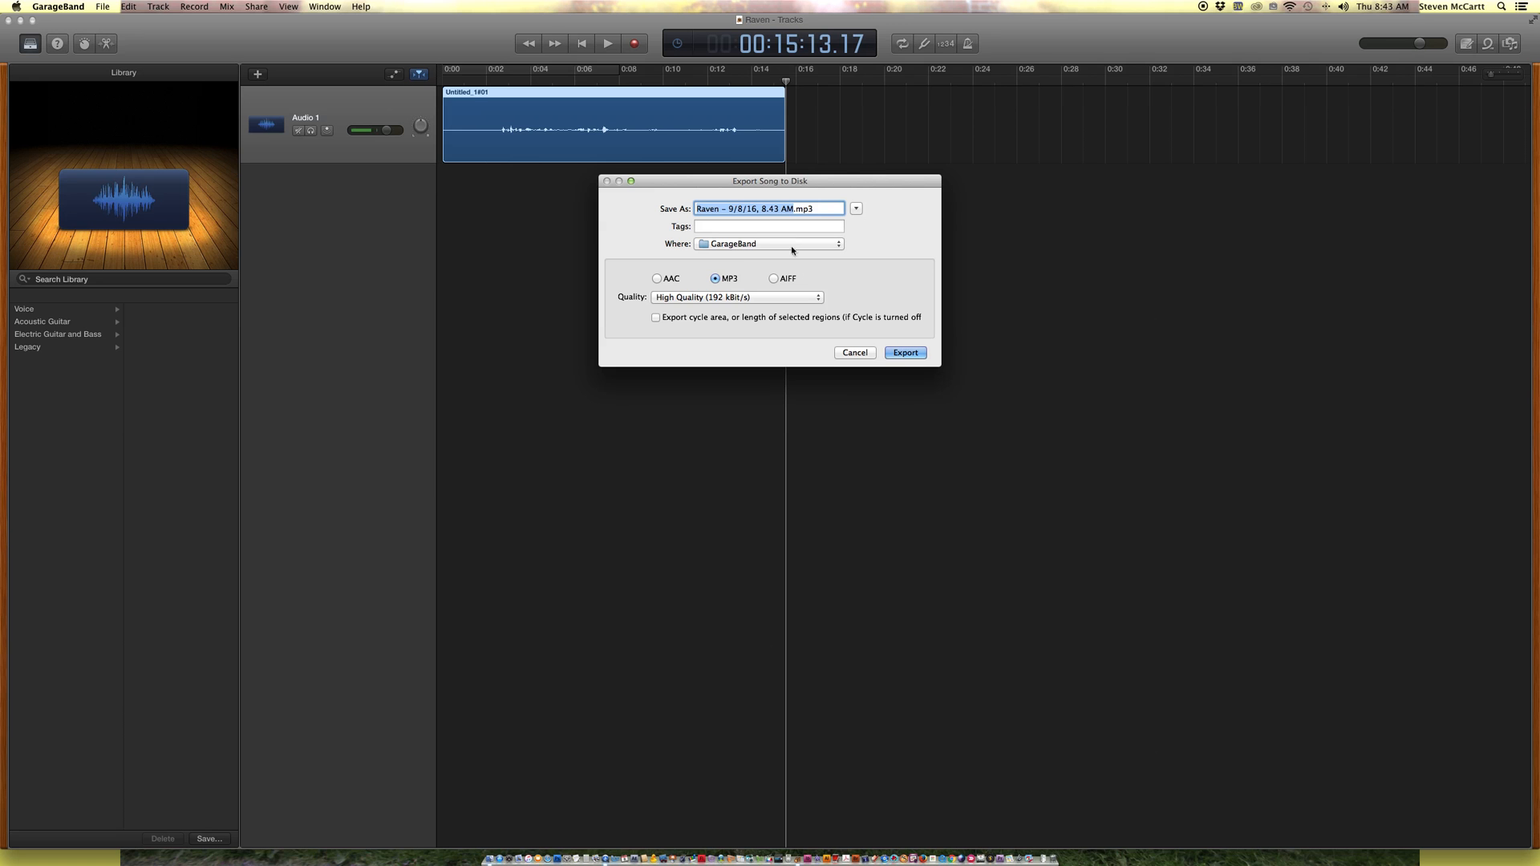
click(769, 244)
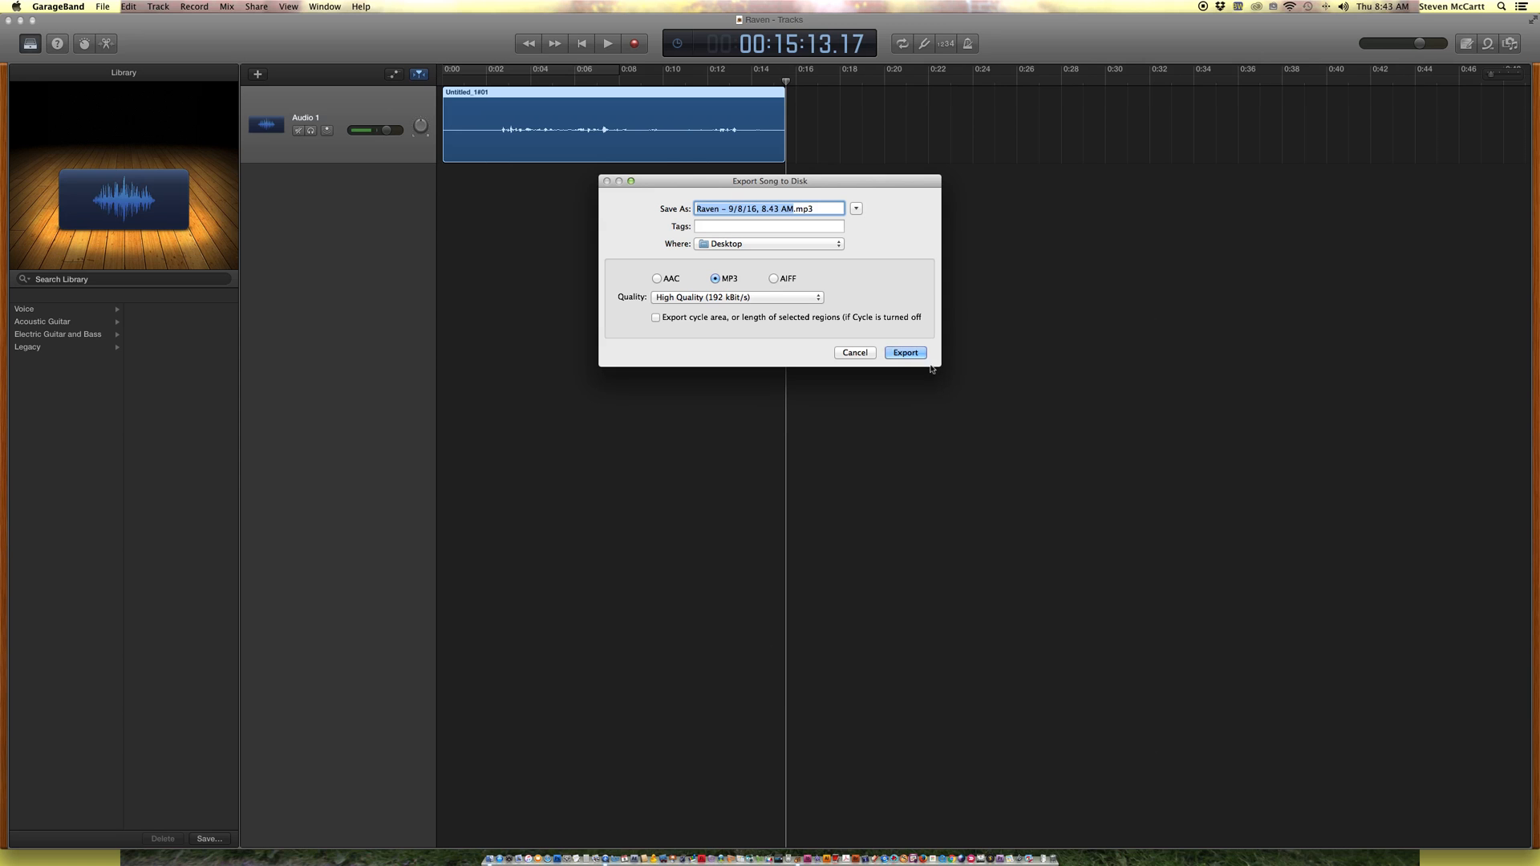
click(904, 351)
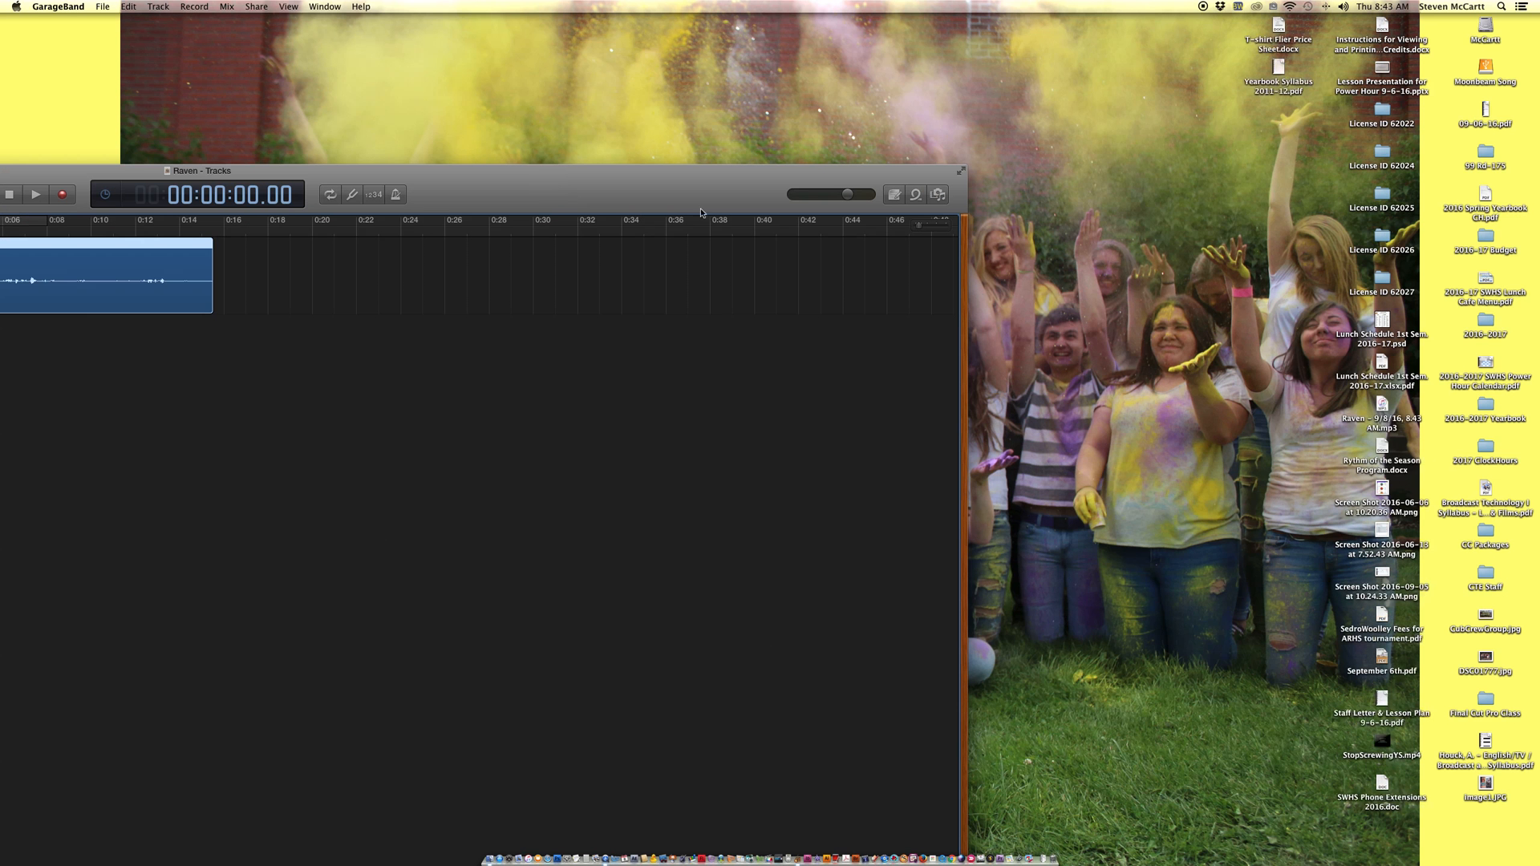
Zoom the Raven window to full screen and open the GarageBand menu to quit
double_click(1382, 423)
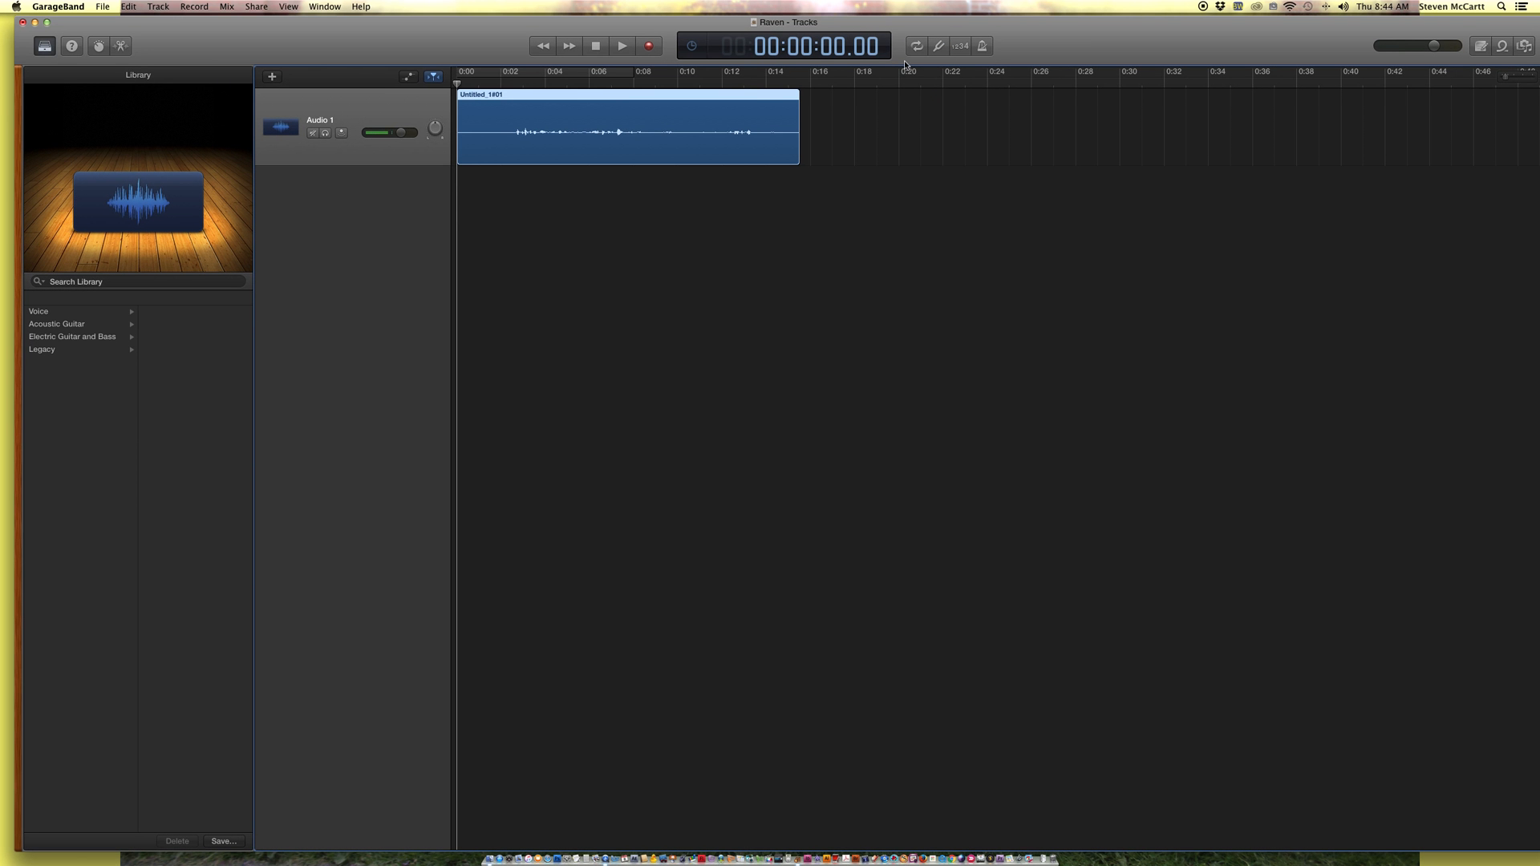
click(57, 6)
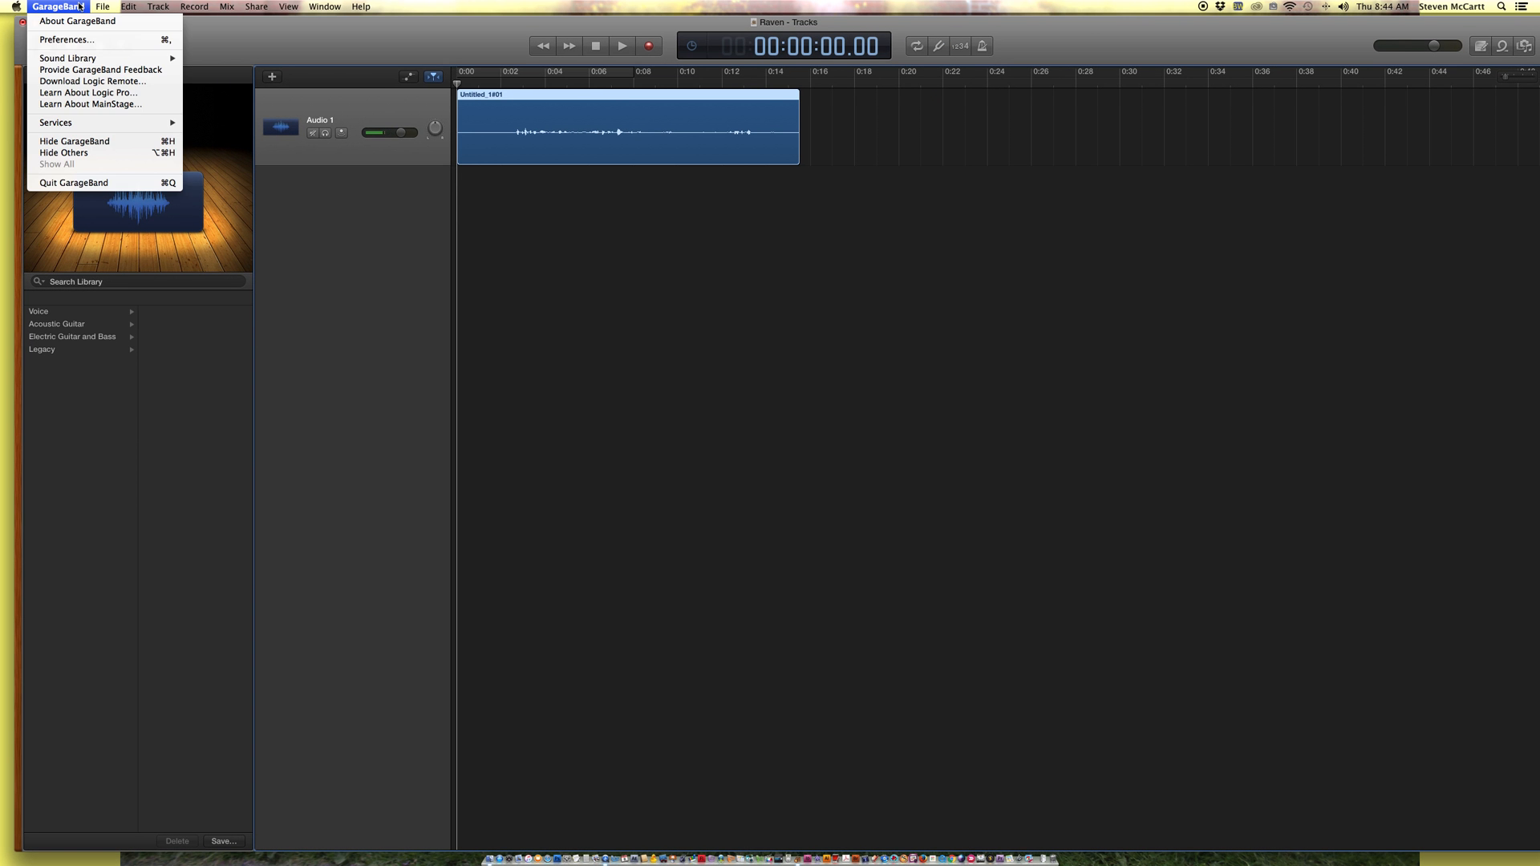